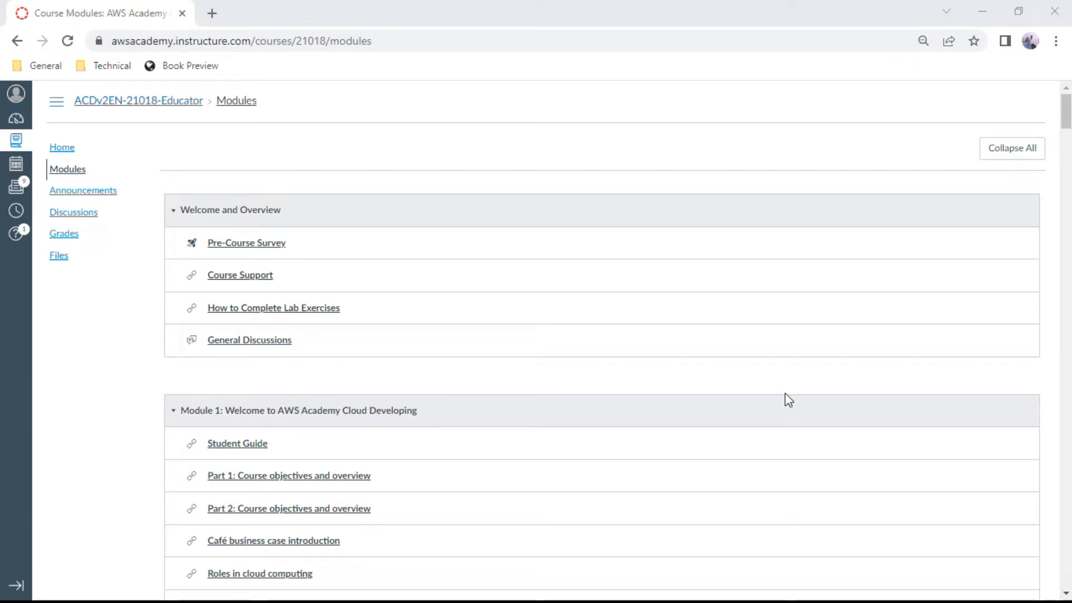
mouse_move(1065, 90)
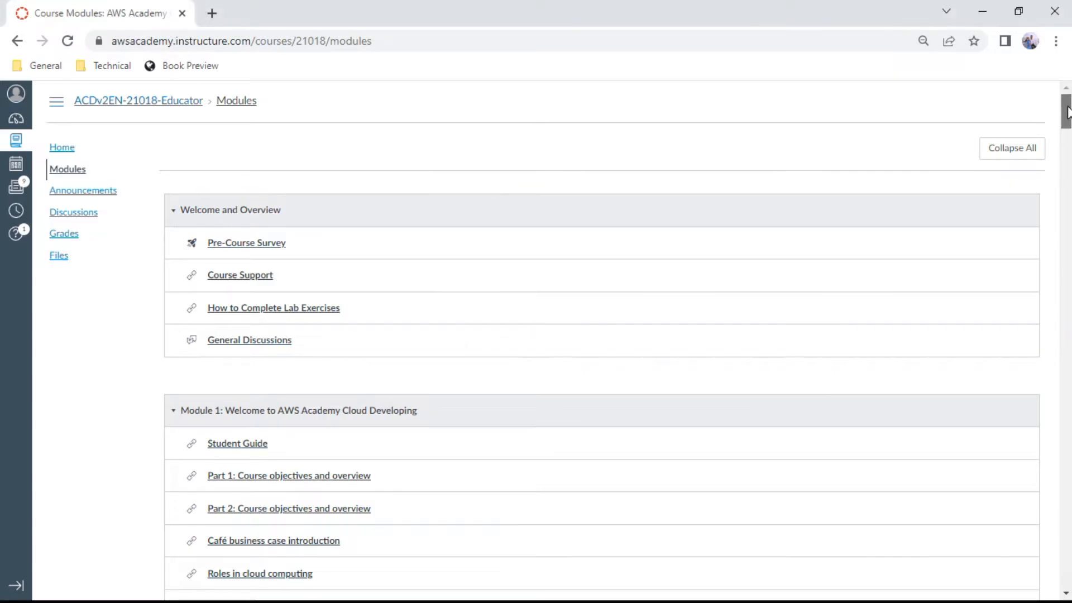
Scroll the Modules page down until Module 13 on CI/CD pipelines and its Knowledge Check are visible.
scroll(down, 3)
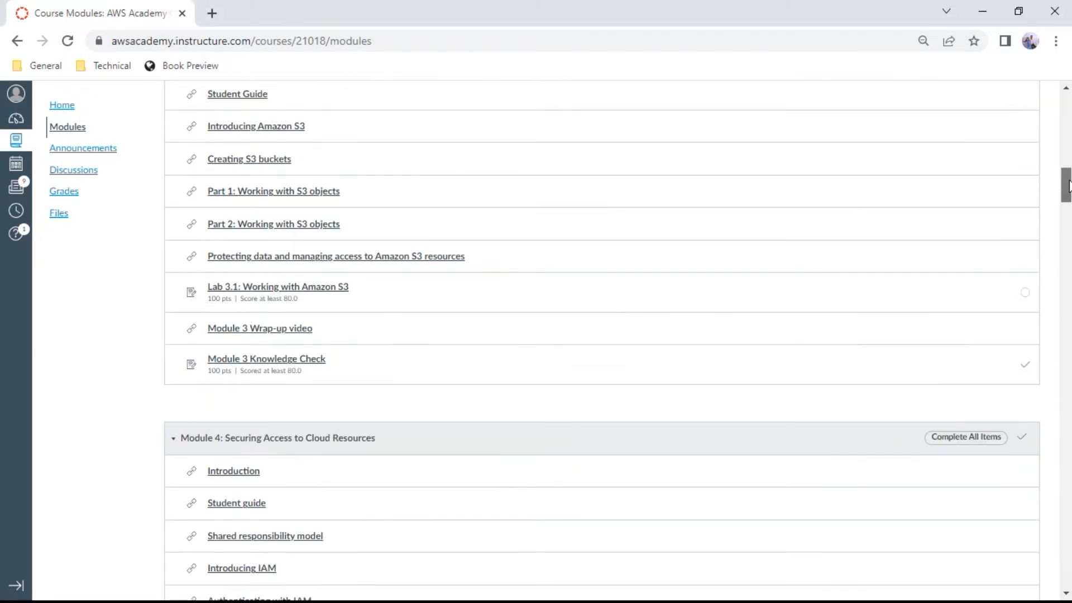
scroll(down, 3)
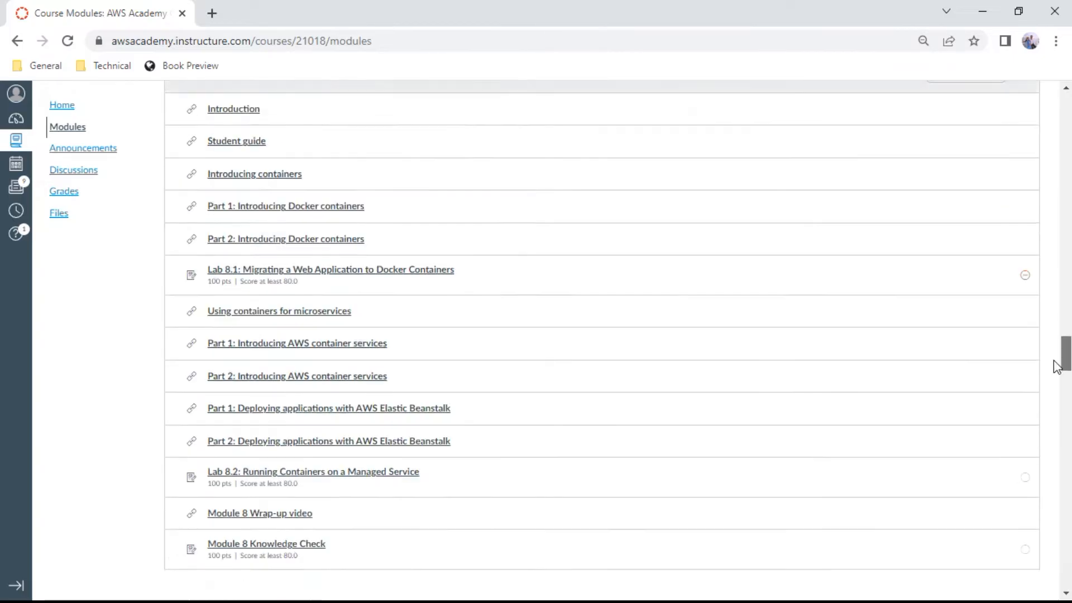
scroll(down, 3)
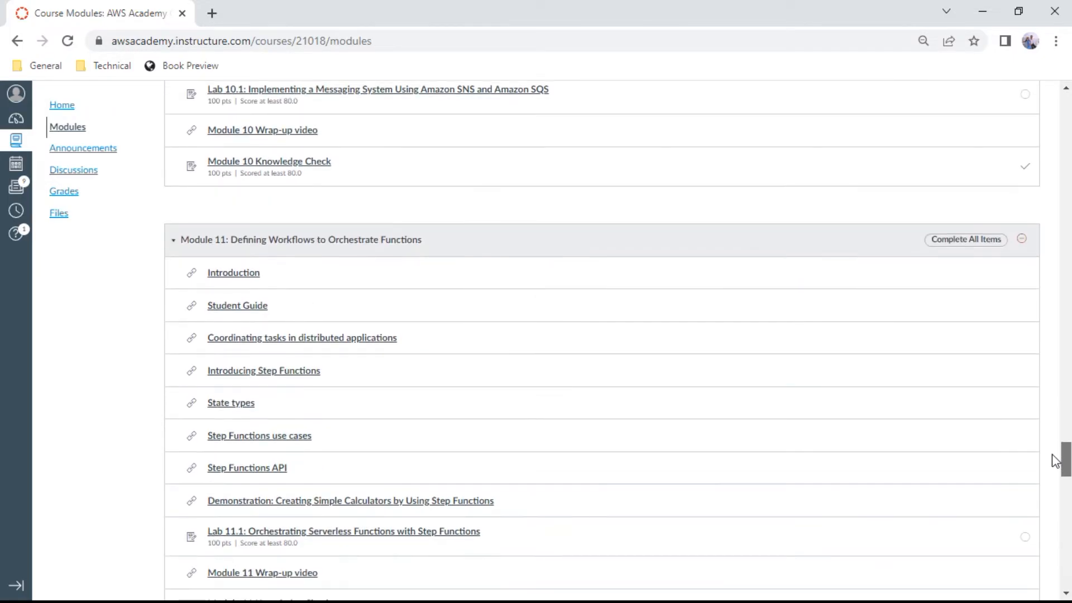
scroll(down, 3)
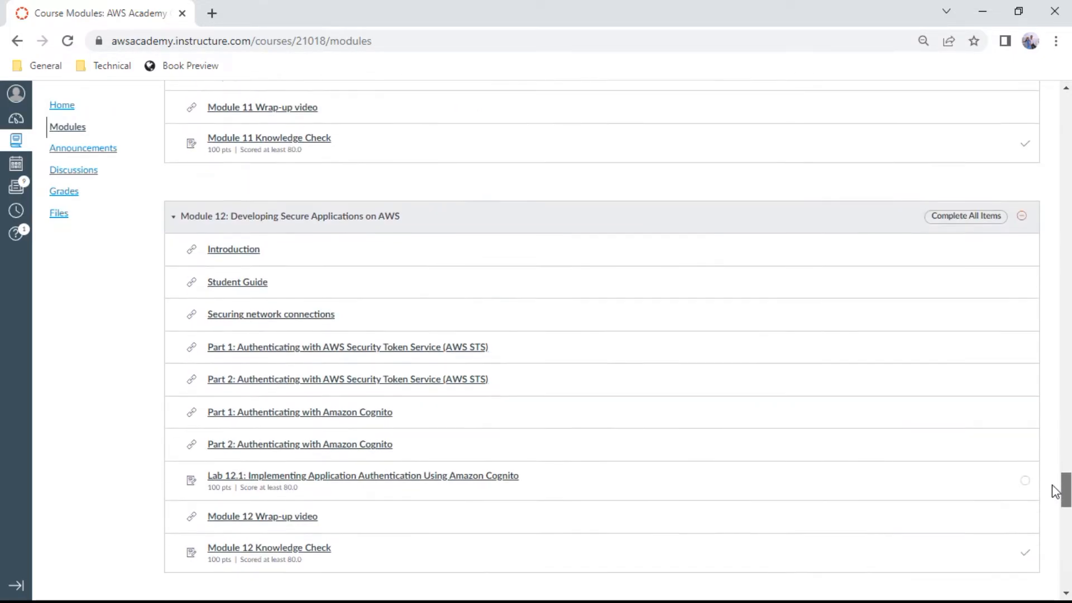
scroll(down, 3)
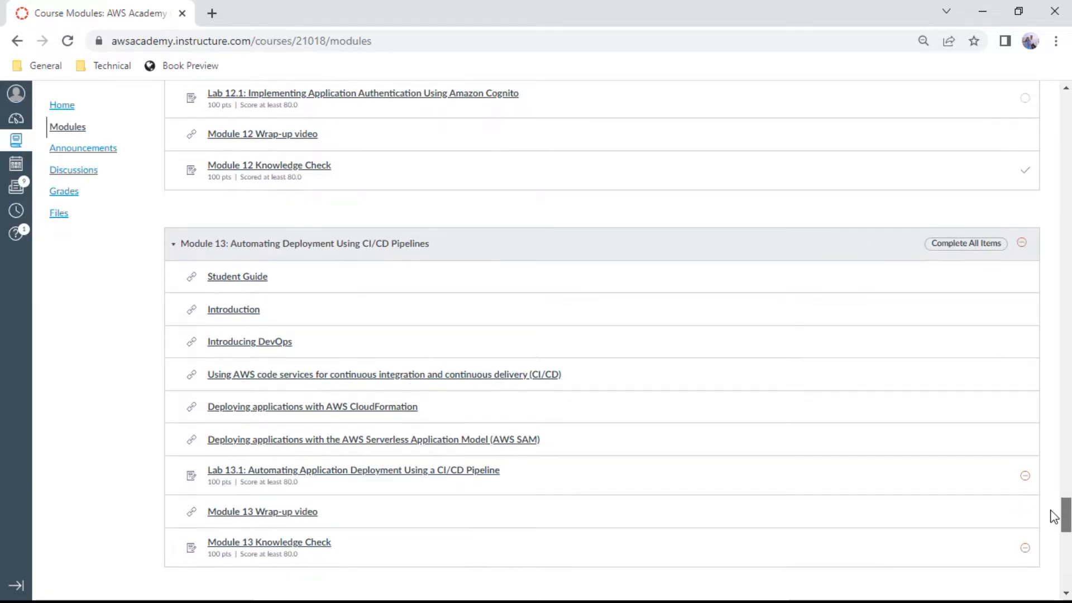
scroll(down, 3)
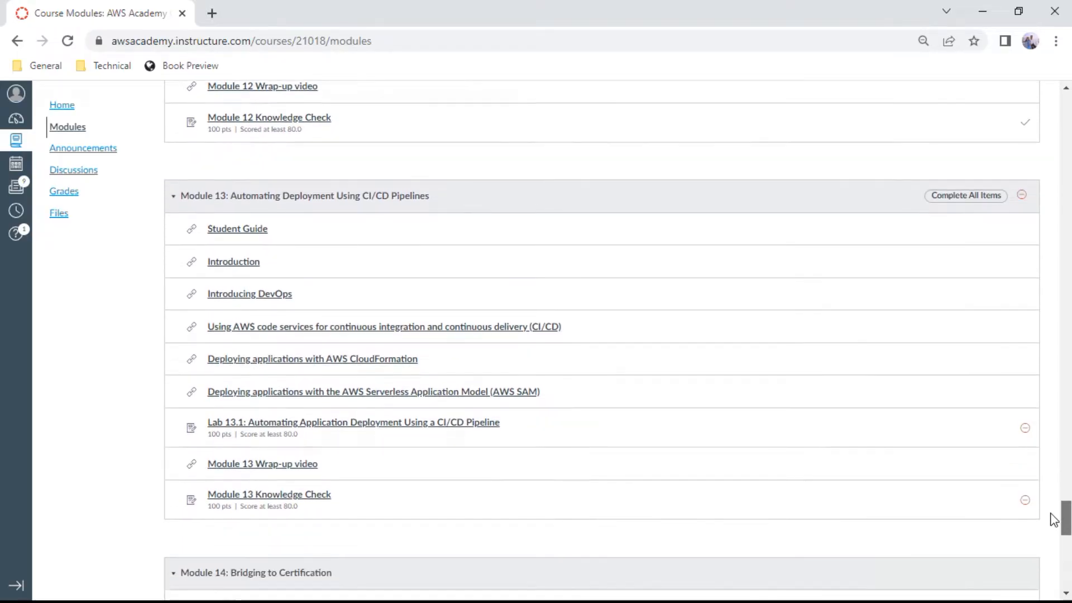
scroll(down, 3)
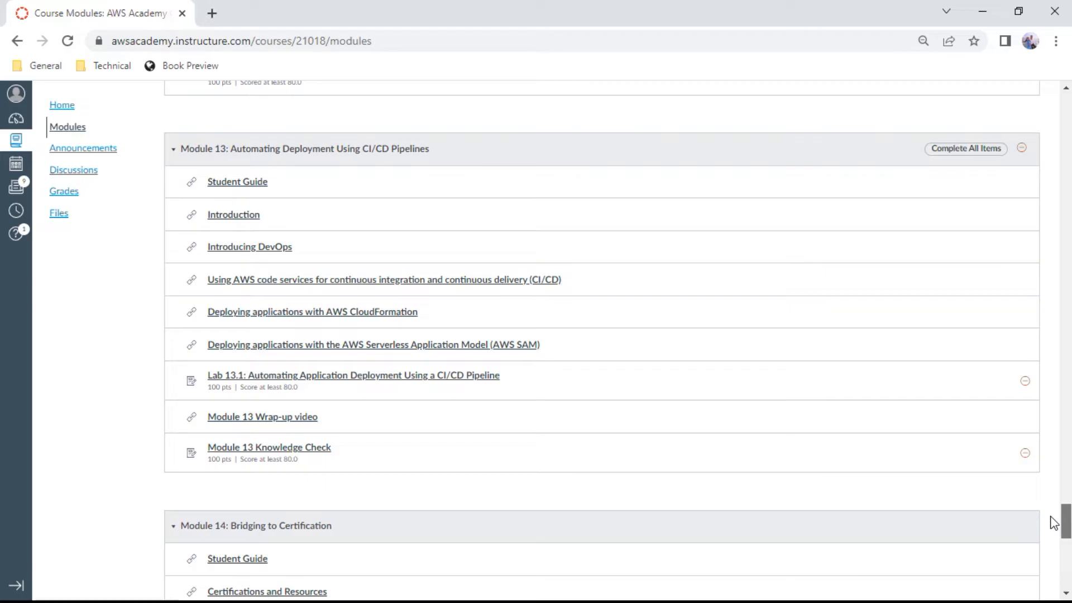
mouse_move(249, 507)
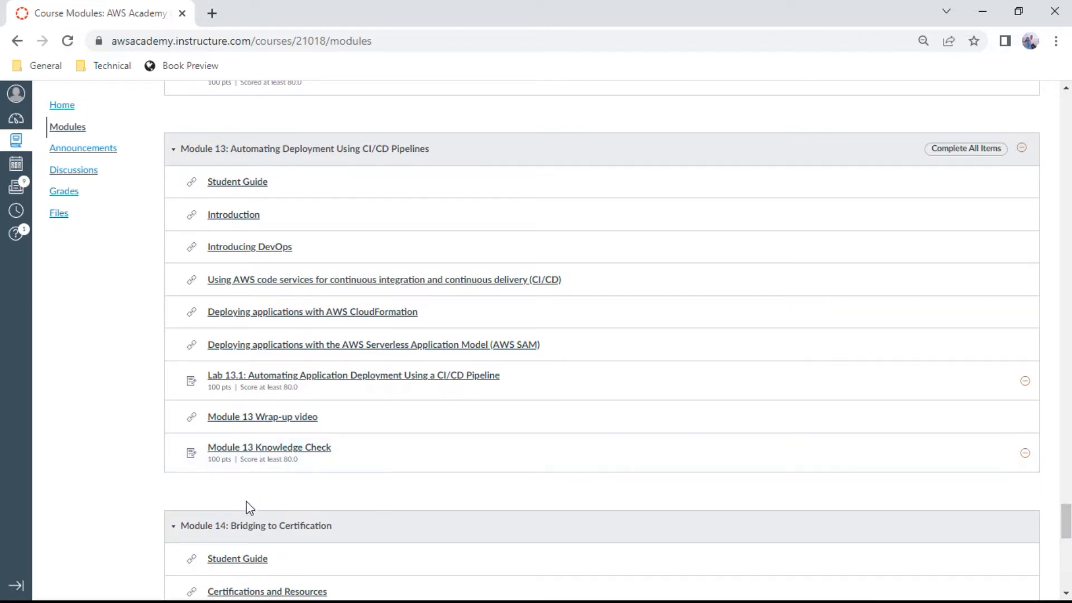
mouse_move(294, 455)
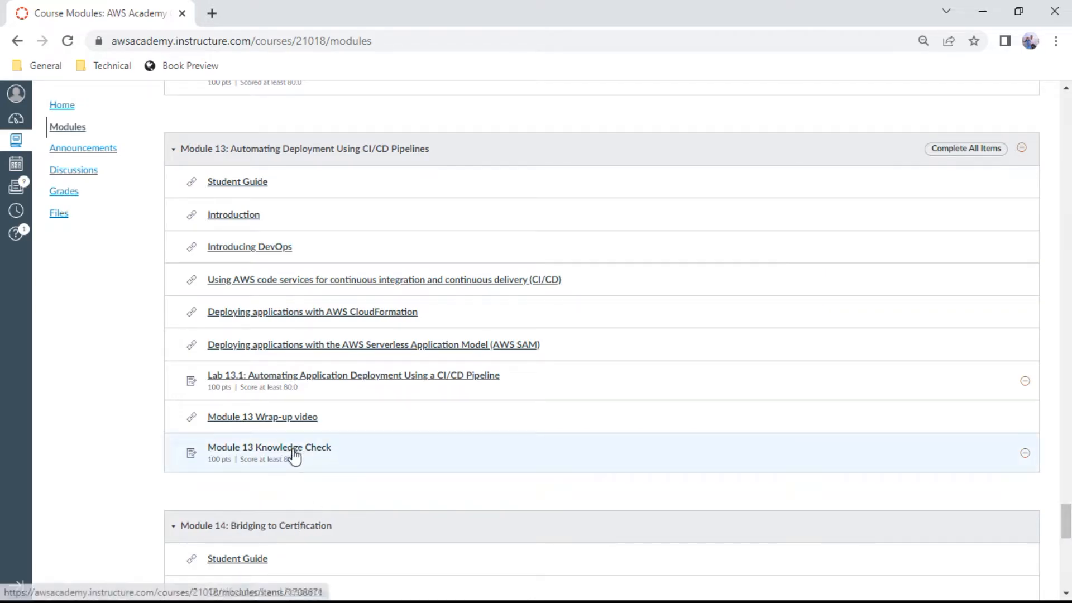
Launch the Module 13 Knowledge Check and decline resuming the earlier attempt, reaching its intro screen.
click(270, 447)
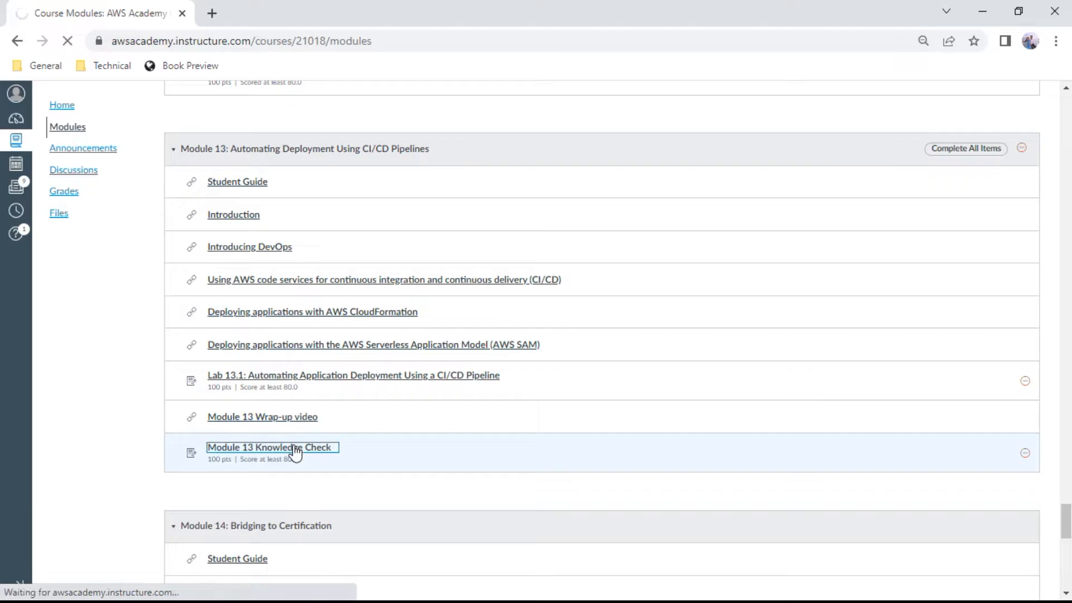
click(270, 447)
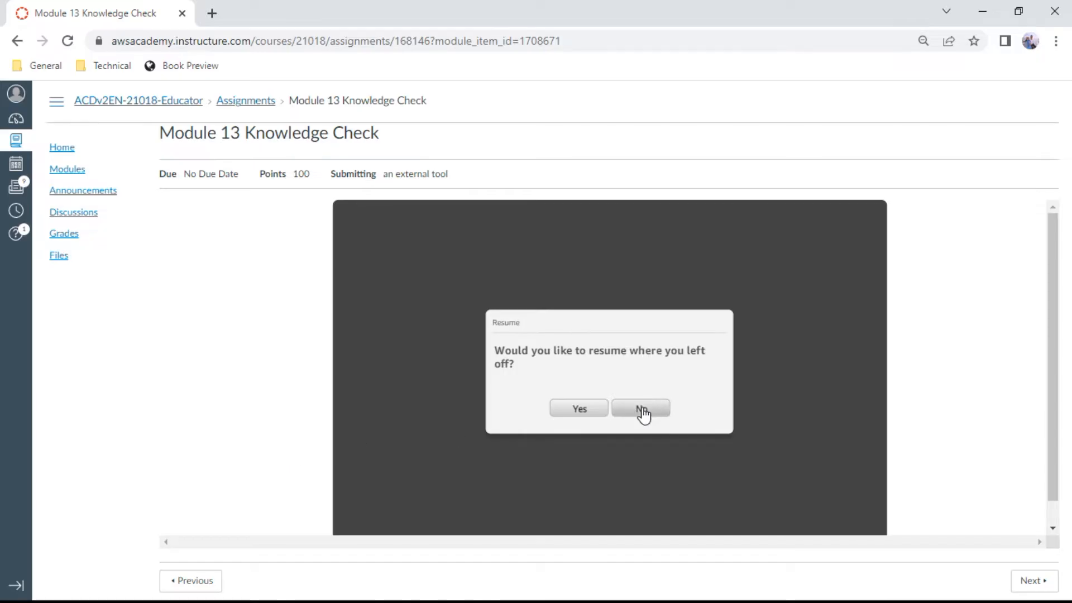
click(640, 408)
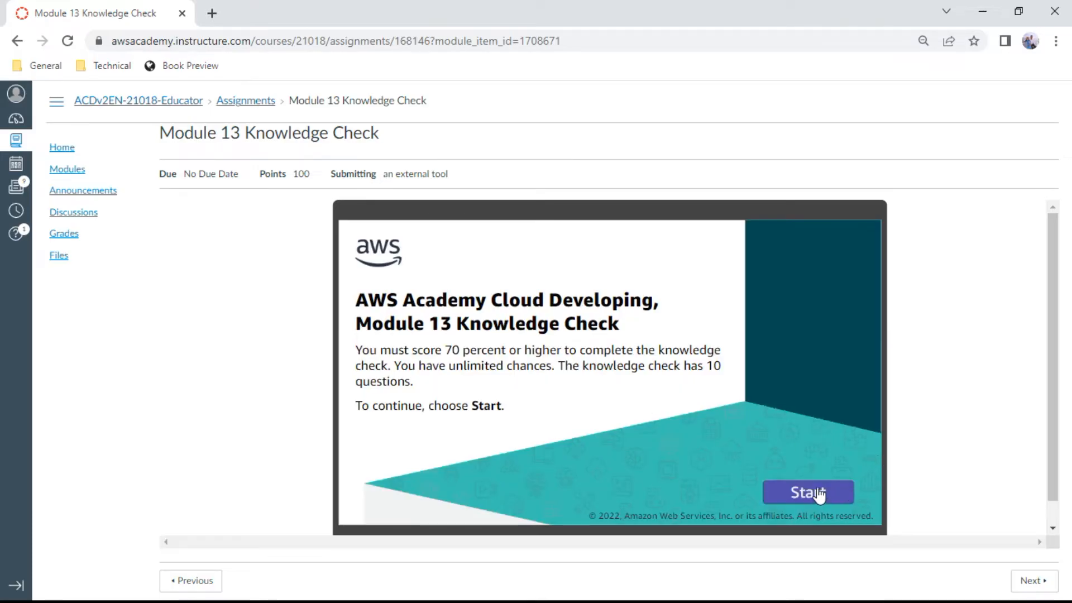
Start the quiz and submit 'removing barriers between development and operations' for question 1.
click(808, 492)
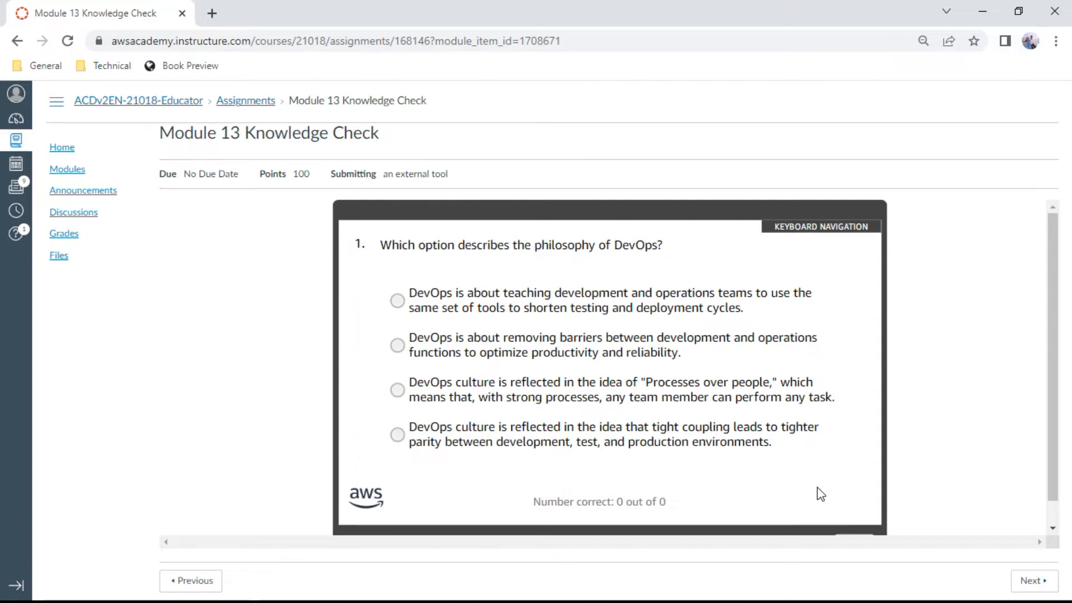
click(397, 345)
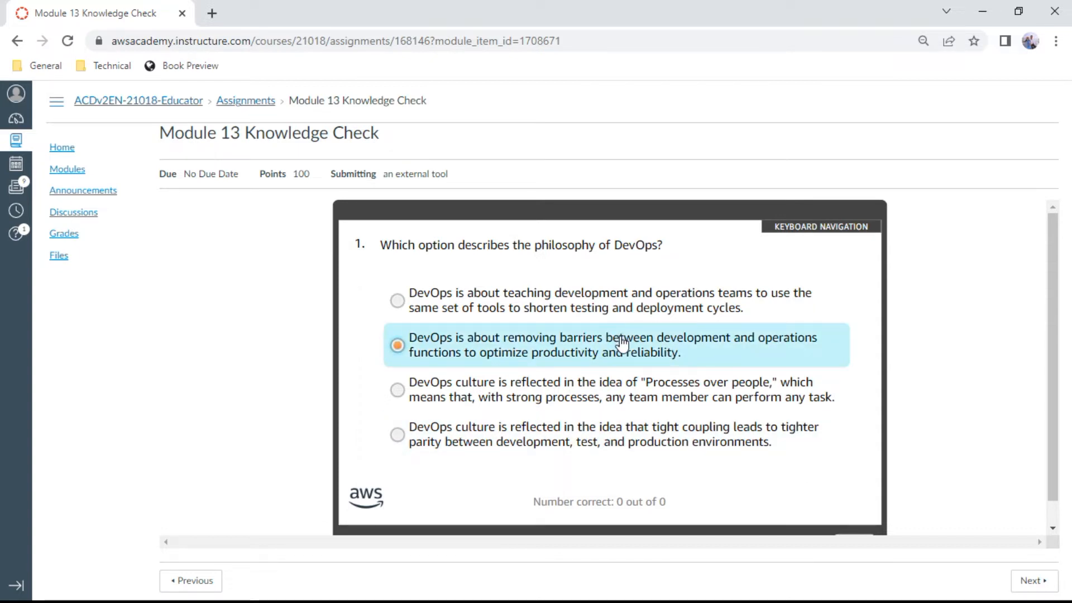
mouse_move(1001, 335)
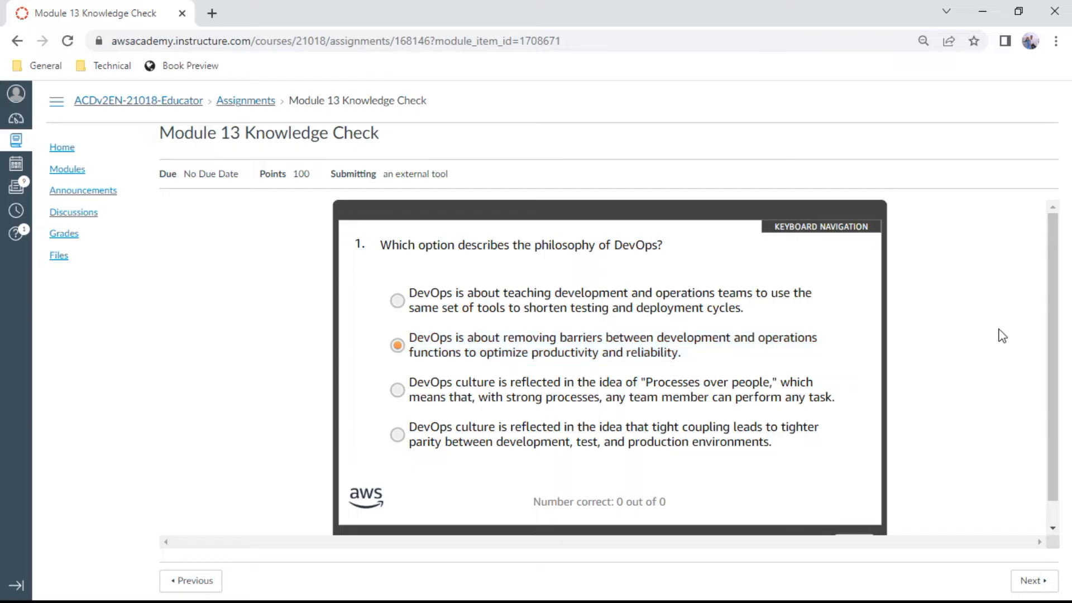
mouse_move(1054, 318)
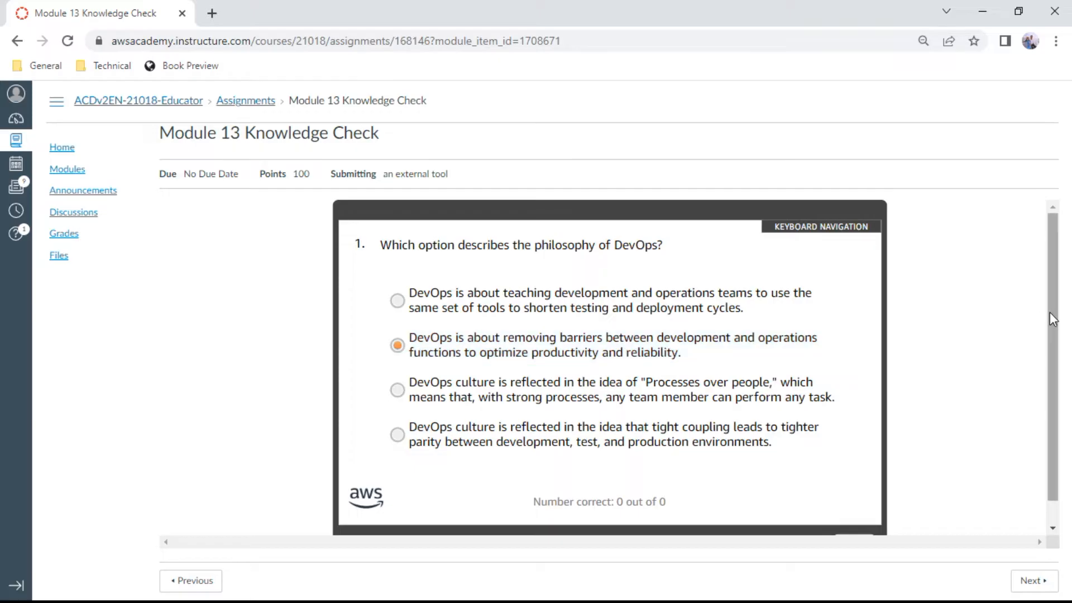
scroll(down, 3)
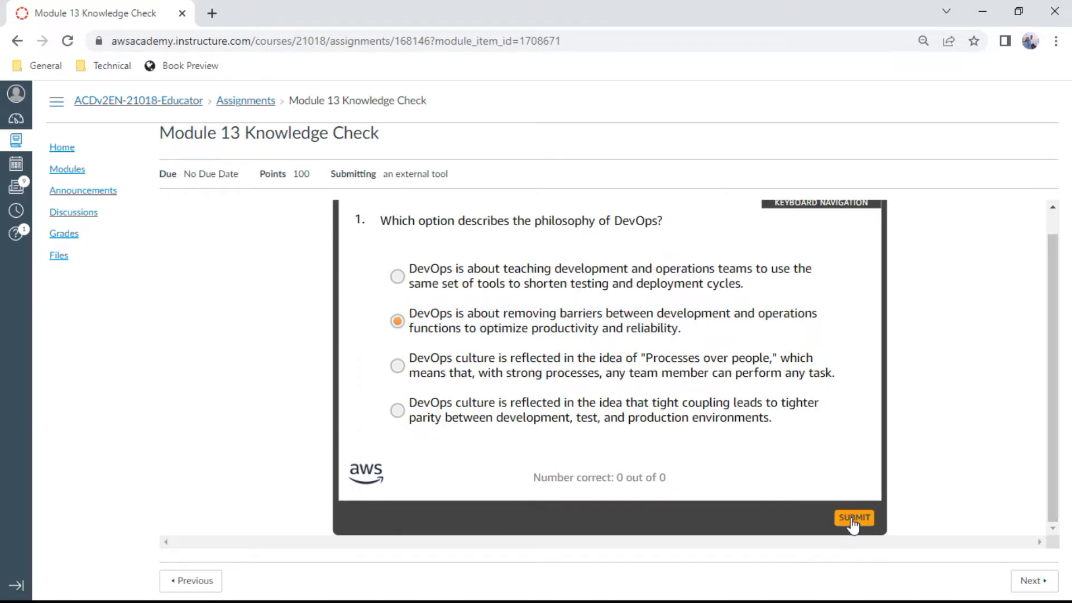
click(853, 517)
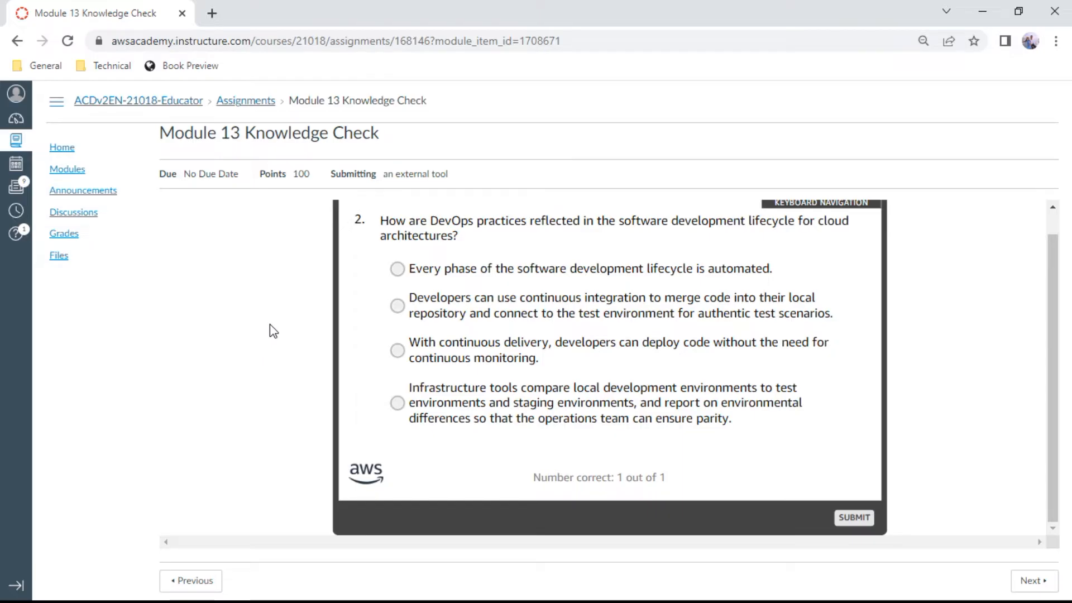
mouse_move(547, 268)
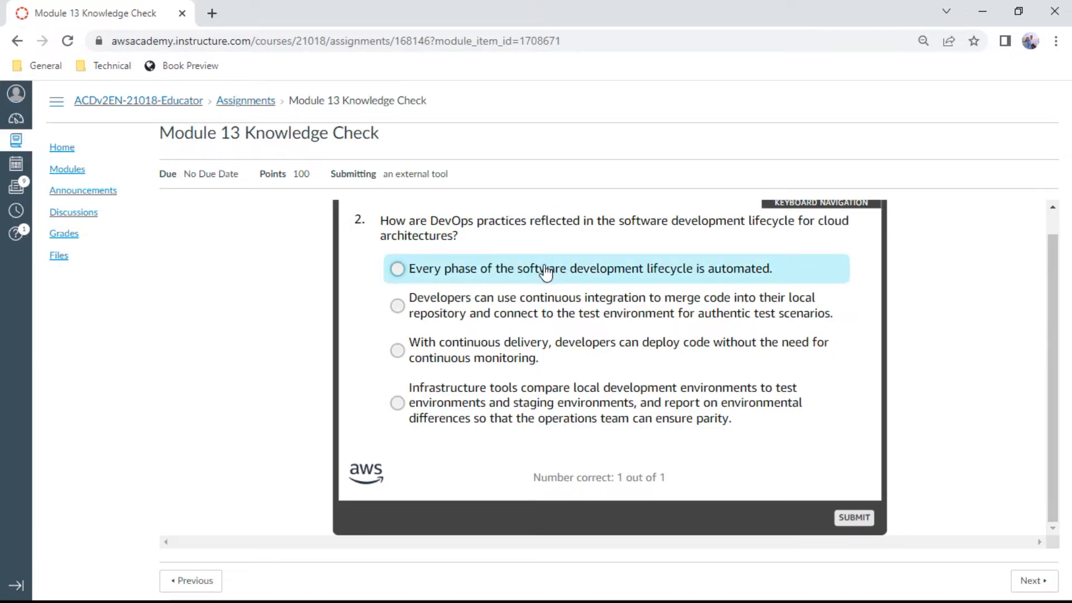
Submit 'Every phase of the software development lifecycle is automated' for question 2 and continue.
click(398, 268)
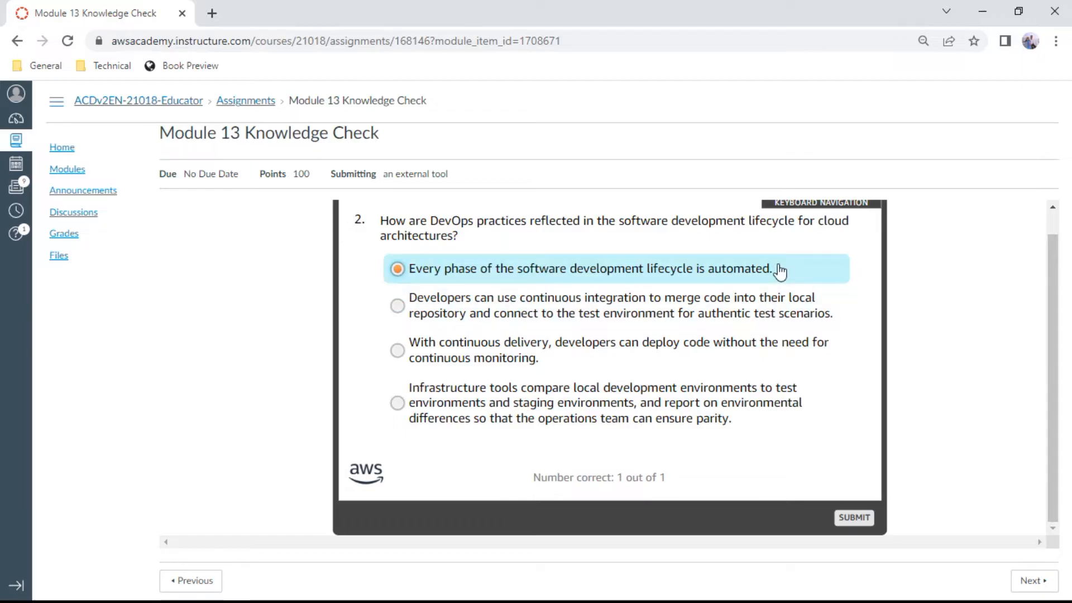
click(853, 517)
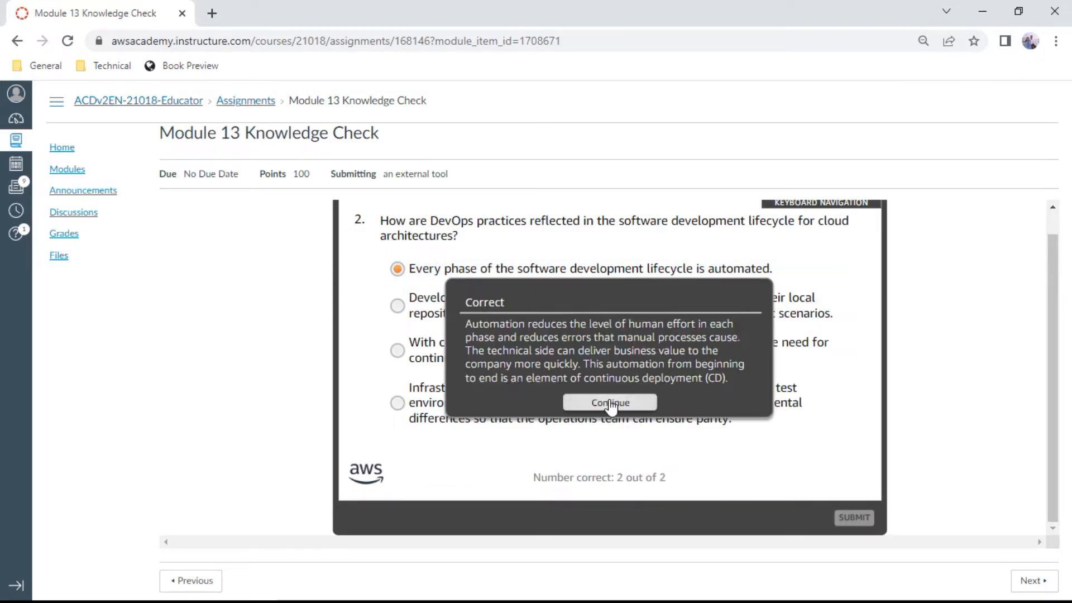
click(608, 402)
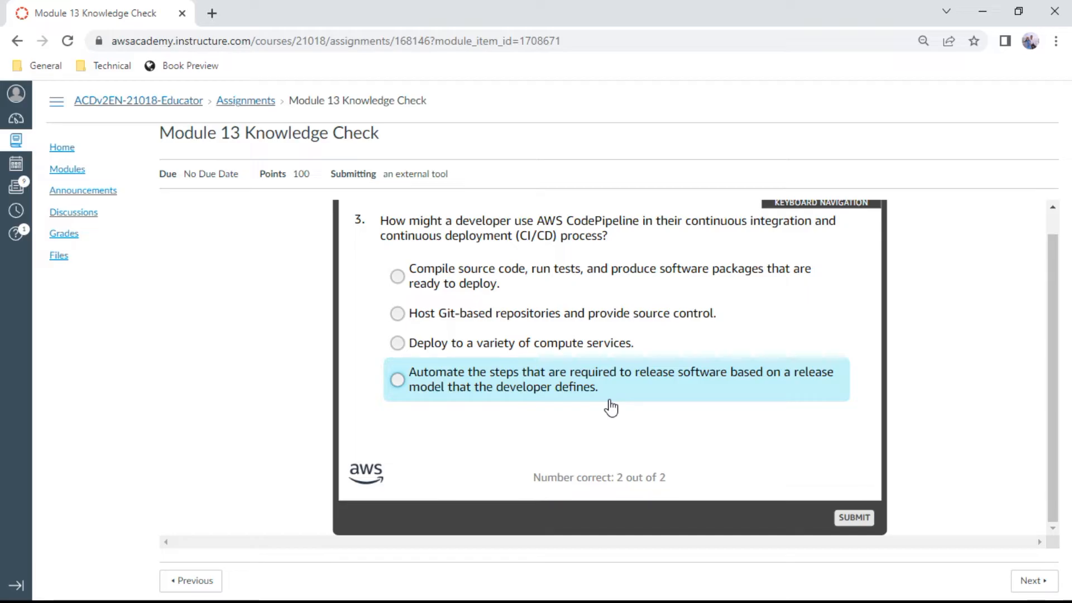
mouse_move(596, 395)
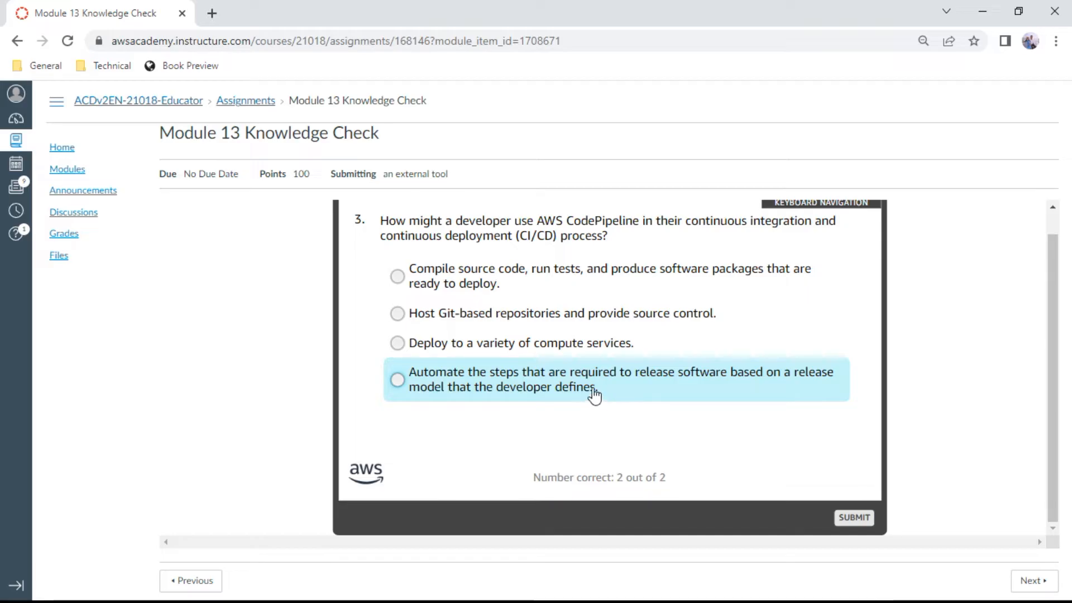
Submit 'Automate the steps that are required to release software' for question 3 and continue.
click(398, 379)
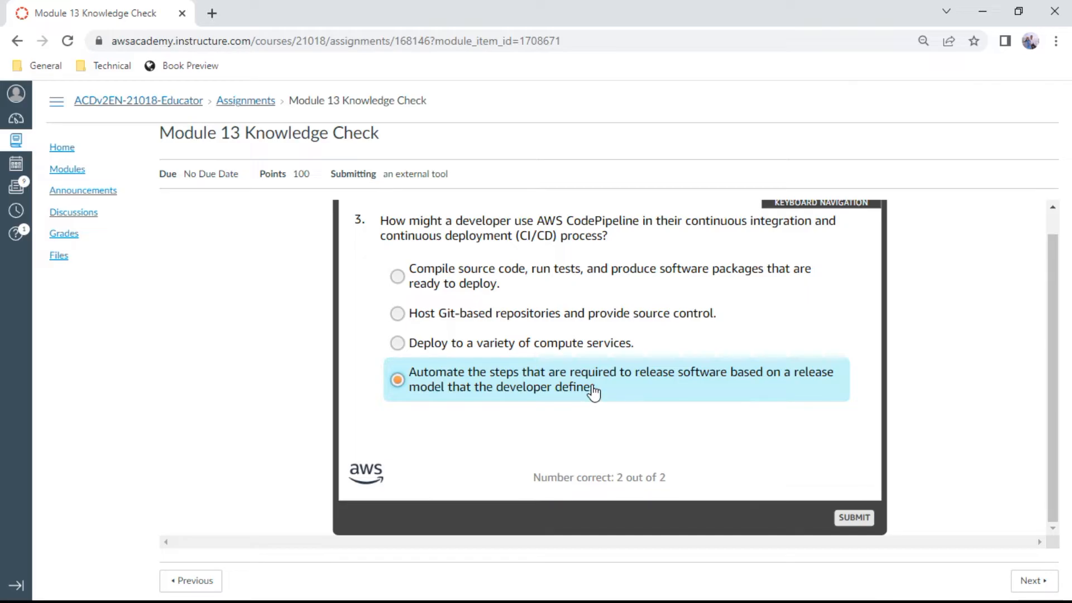
mouse_move(681, 419)
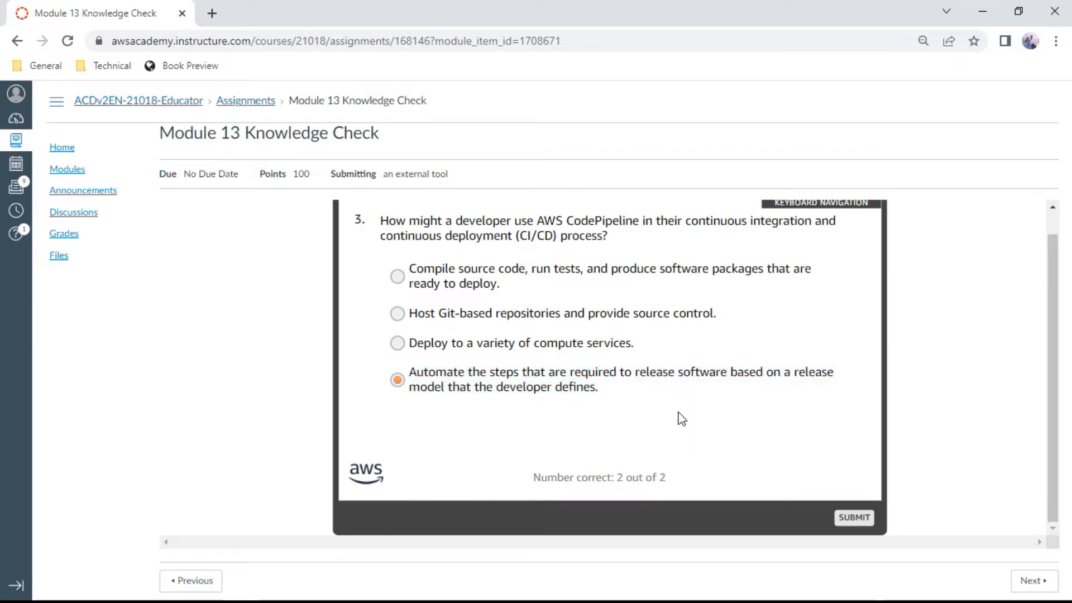
mouse_move(895, 529)
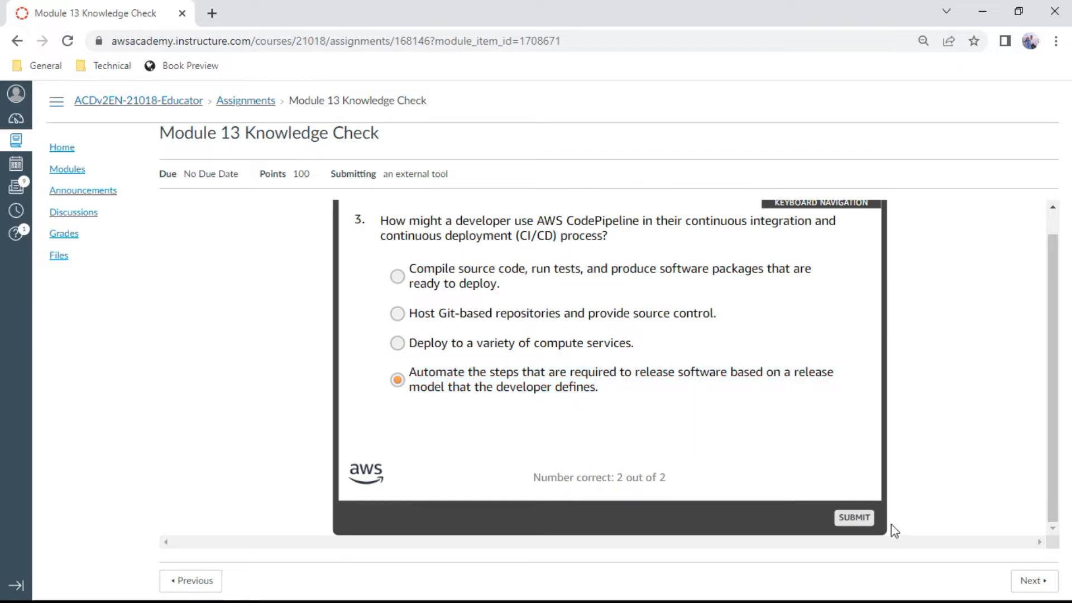
click(853, 517)
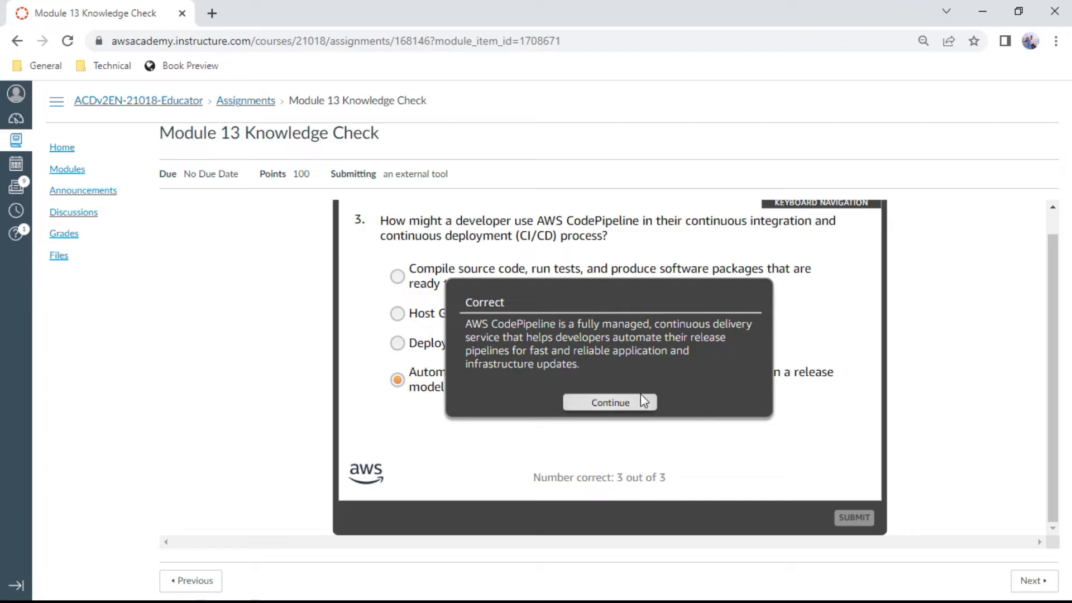
click(610, 403)
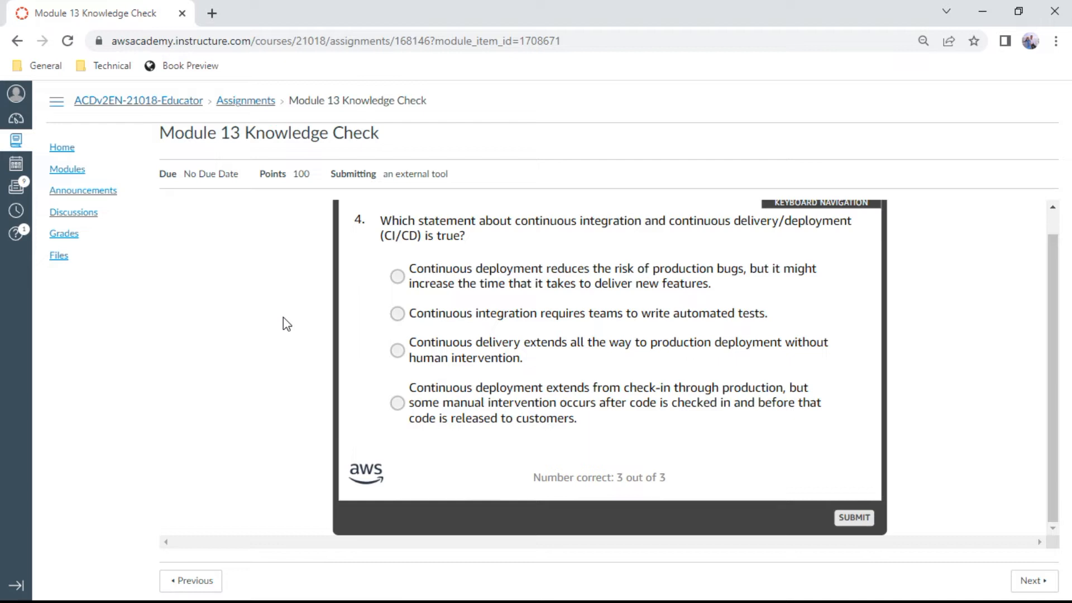
mouse_move(515, 258)
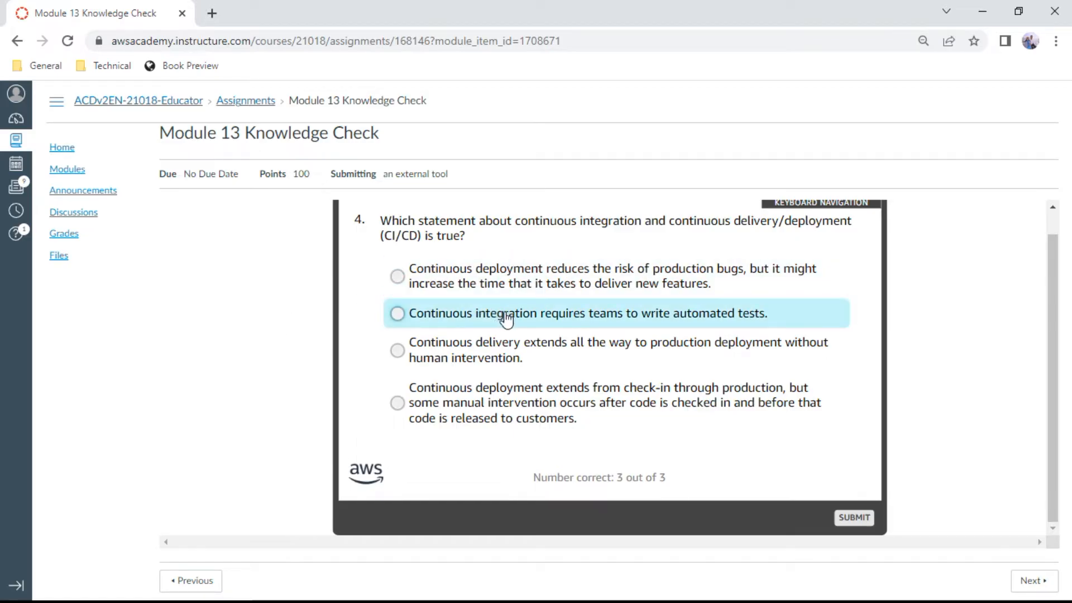
Submit the 'continuous integration requires automated tests' answer for question 4.
click(397, 313)
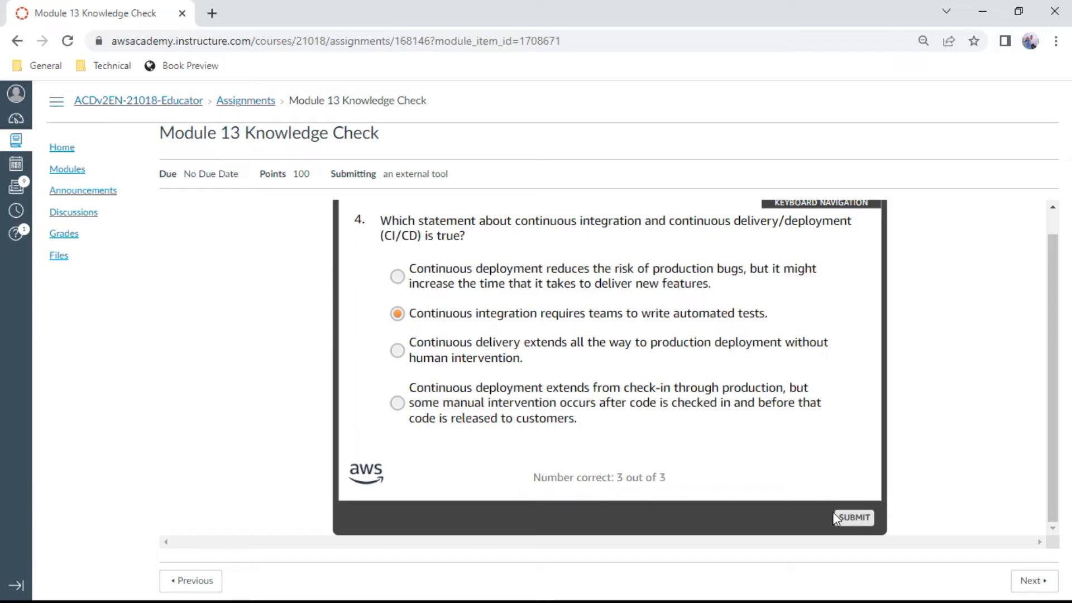
click(852, 517)
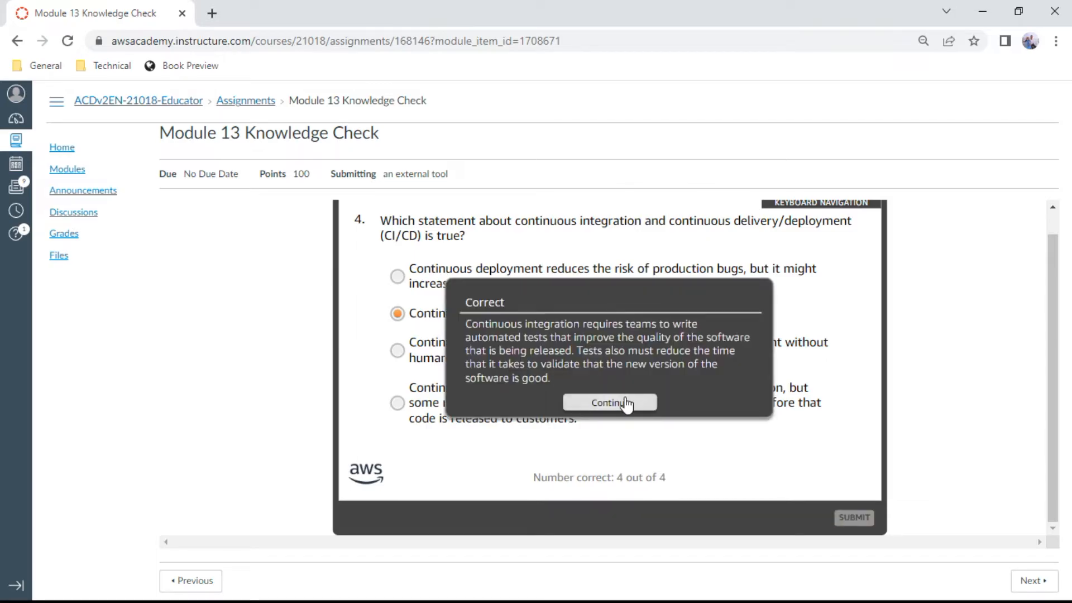
Continue to question 5 and choose the CloudFormation template with a Resources section.
click(608, 402)
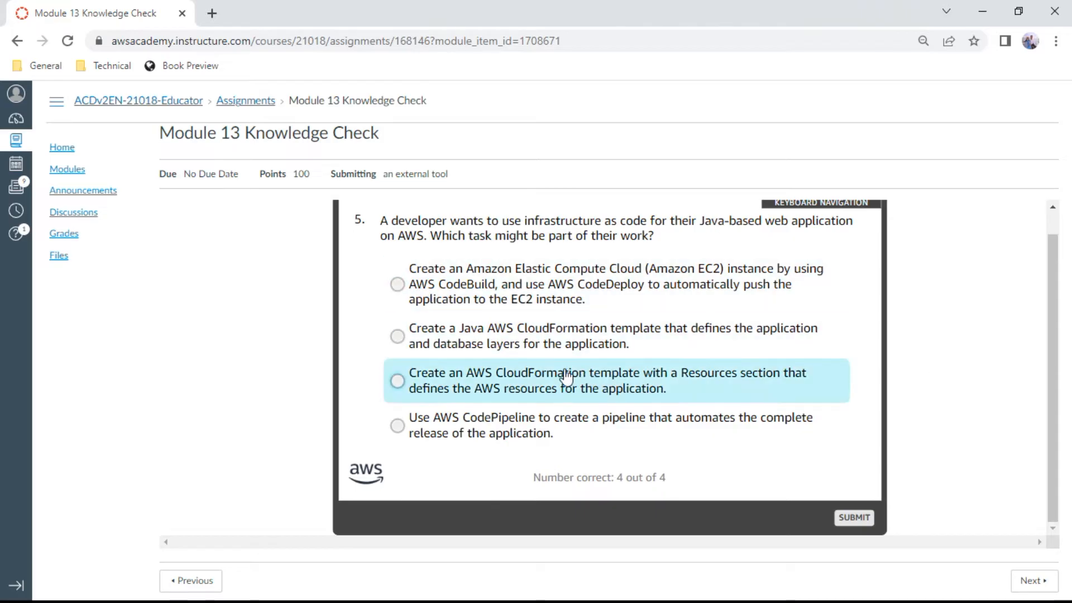
click(397, 381)
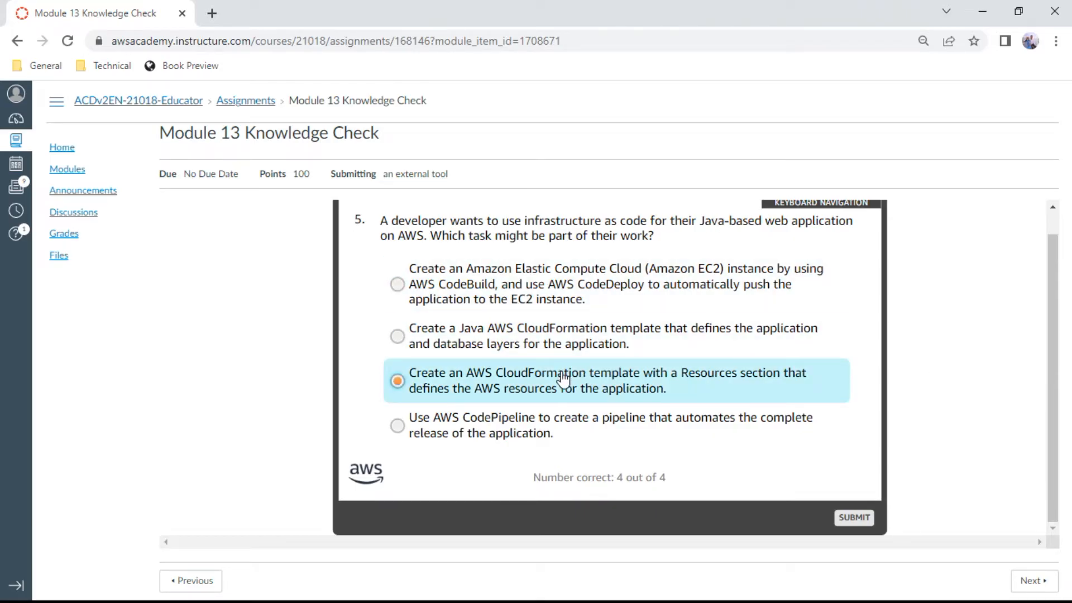
mouse_move(714, 393)
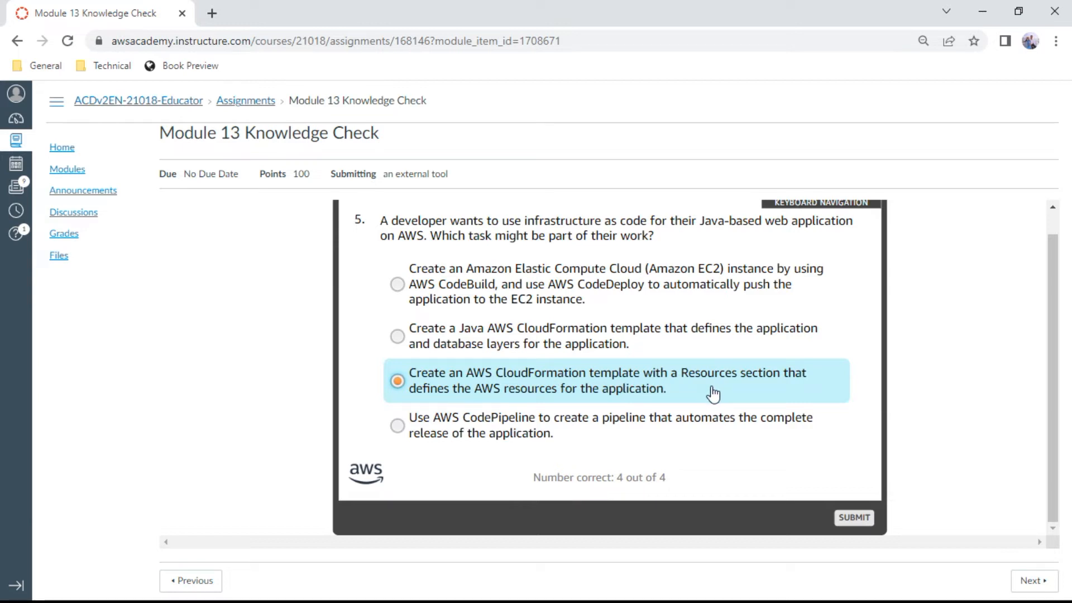
mouse_move(738, 392)
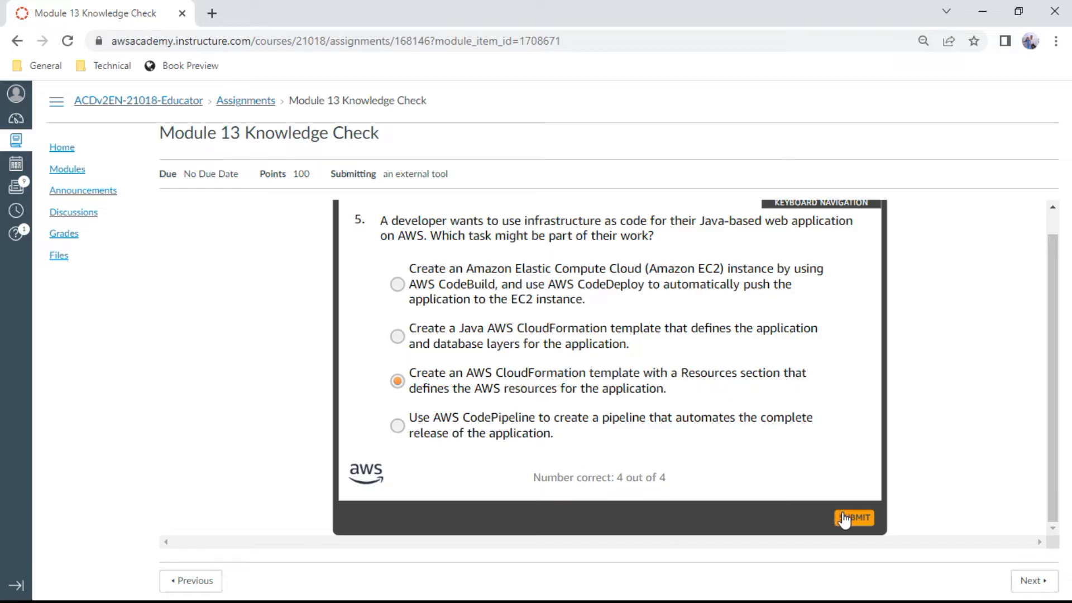
Submit question 5, then answer question 6 with the Conditions section and submit it.
click(853, 517)
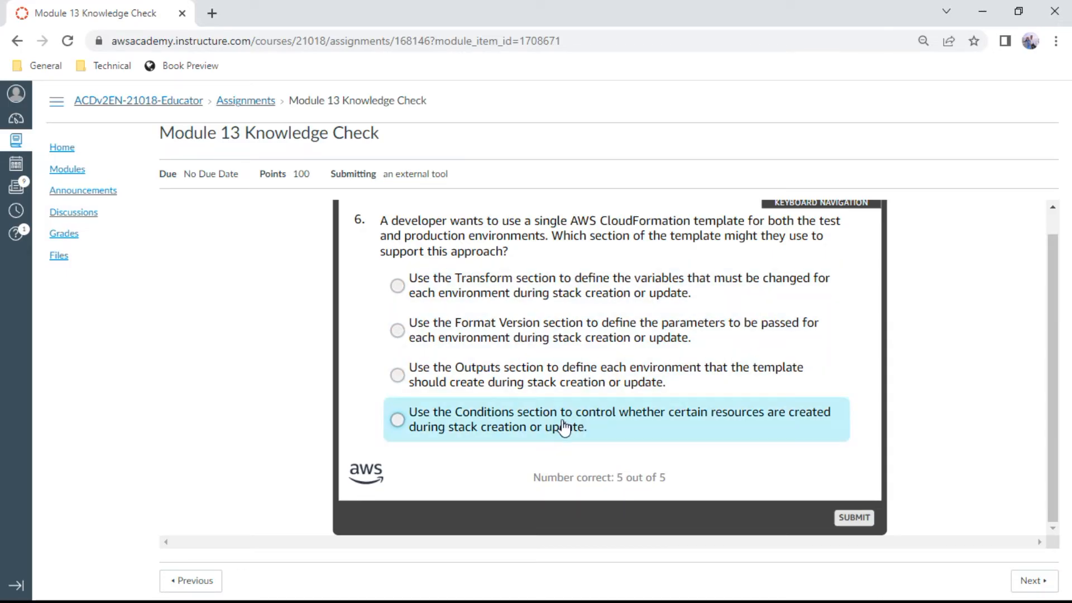
click(398, 419)
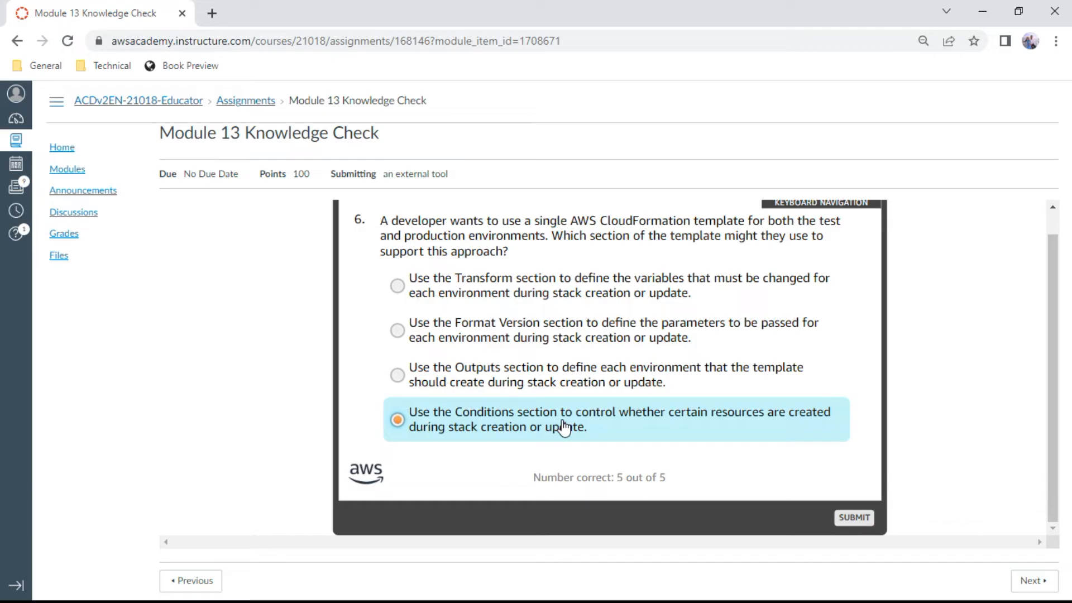
mouse_move(844, 457)
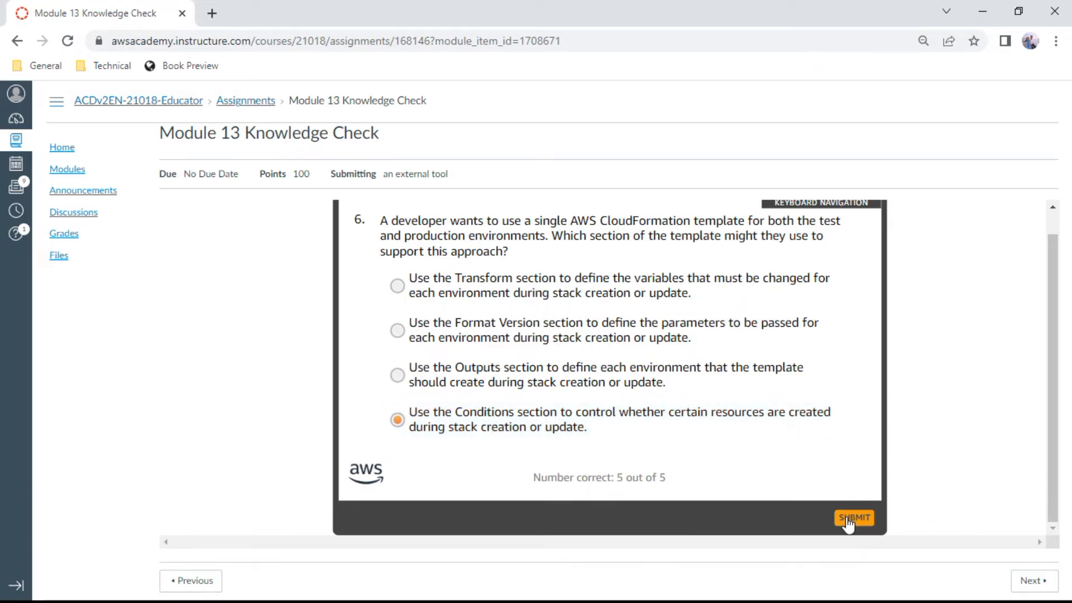
click(854, 517)
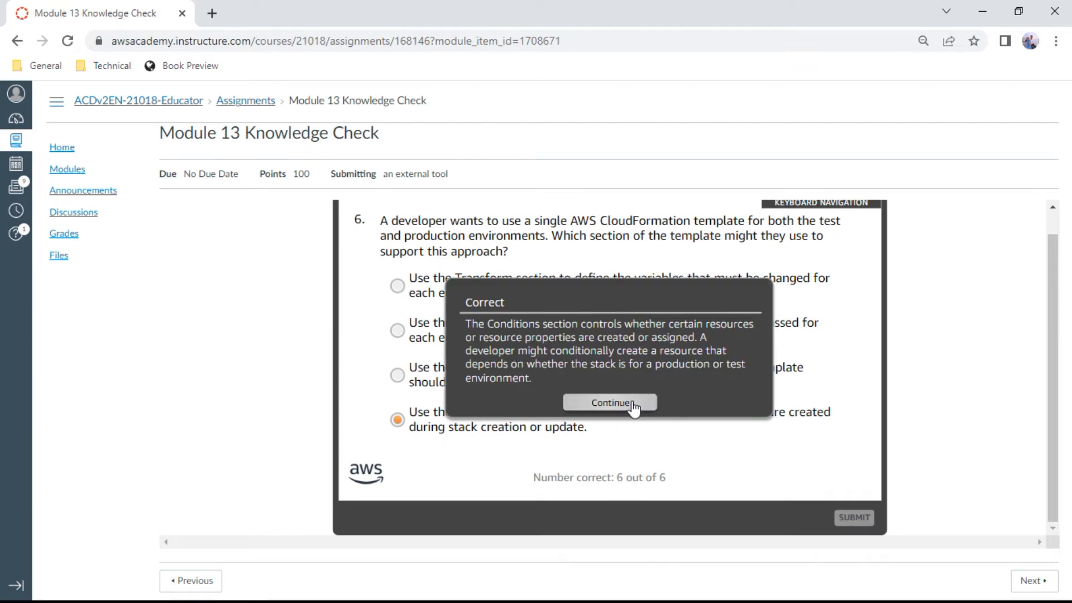
Continue to question 7 and choose 'A CloudFormation stack is a unit of deployment'.
click(609, 402)
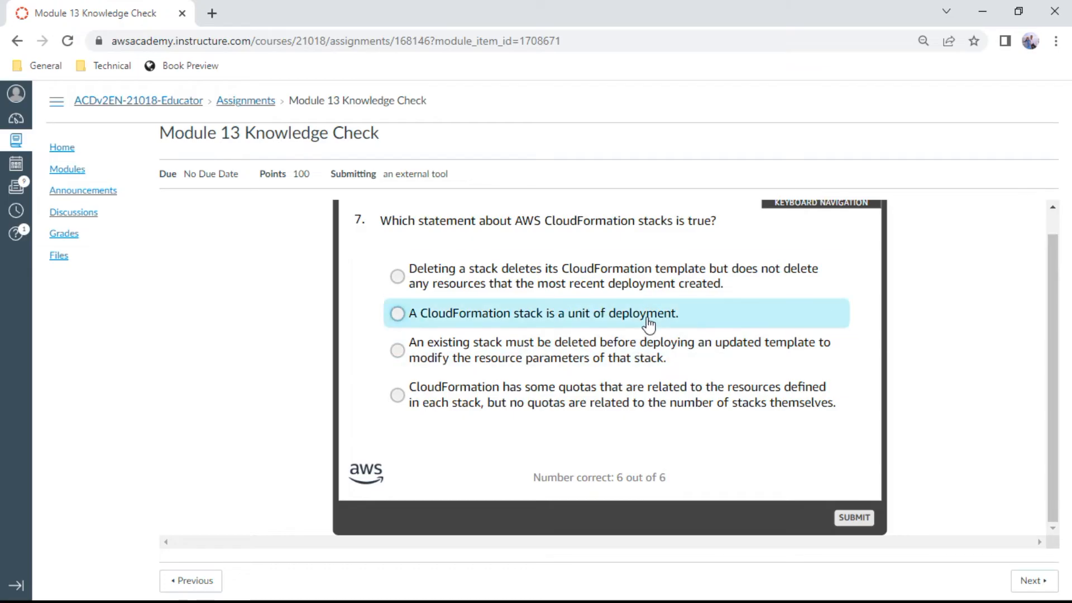
click(397, 312)
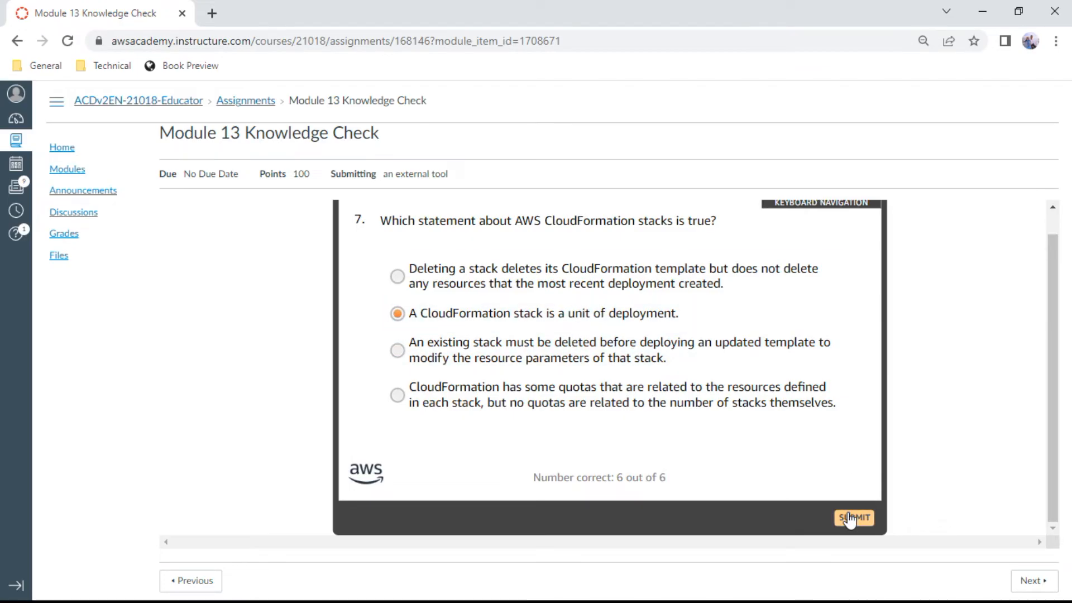
Submit question 7, then answer question 8 with 'can't replicate the production environment locally' and submit.
click(853, 517)
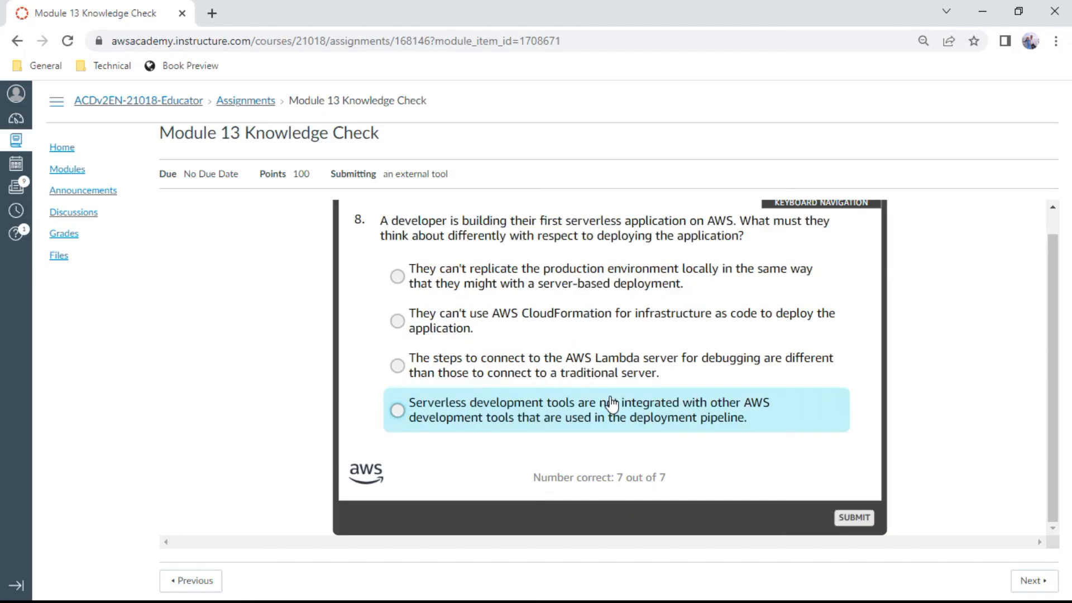
mouse_move(903, 338)
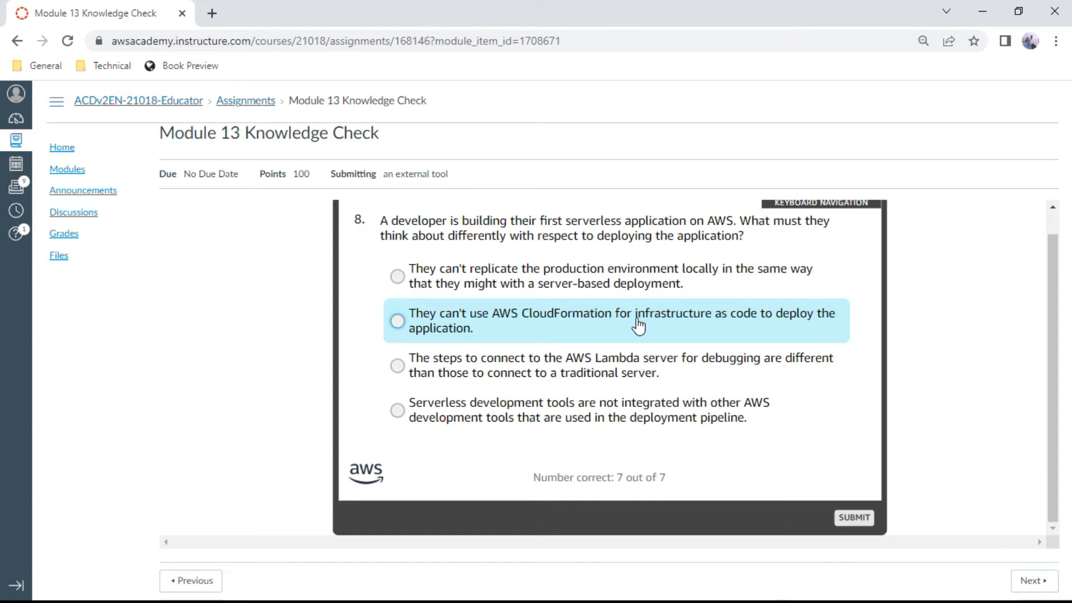
click(397, 276)
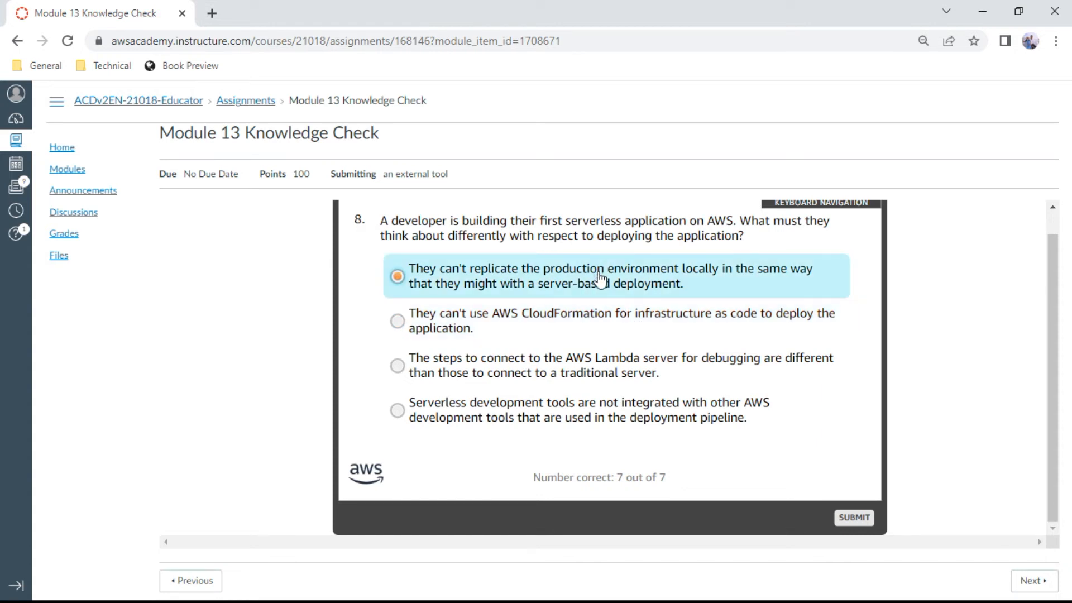
mouse_move(909, 280)
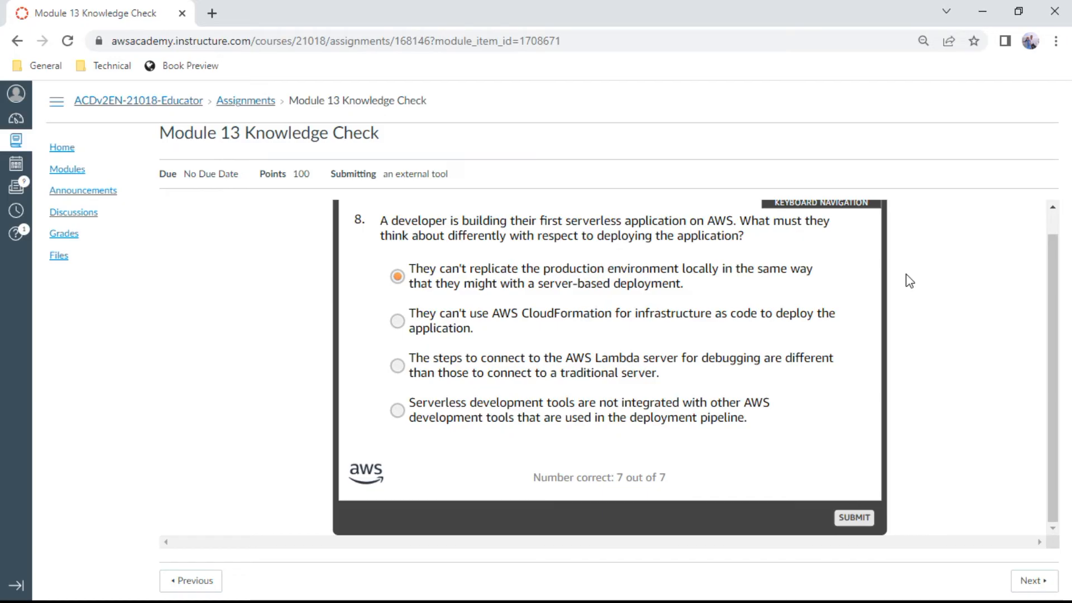
mouse_move(818, 303)
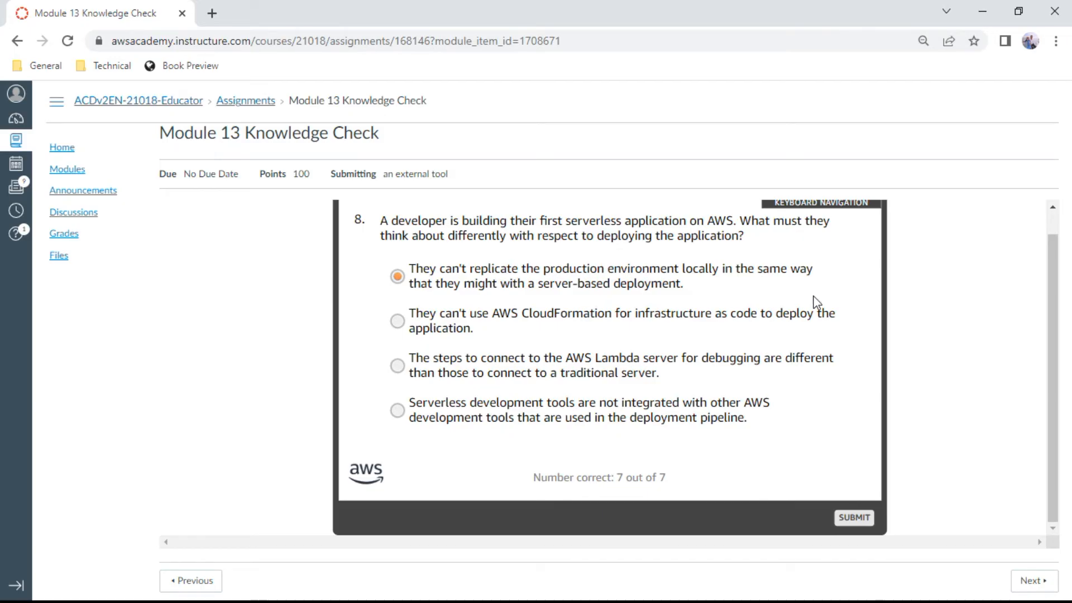
mouse_move(773, 443)
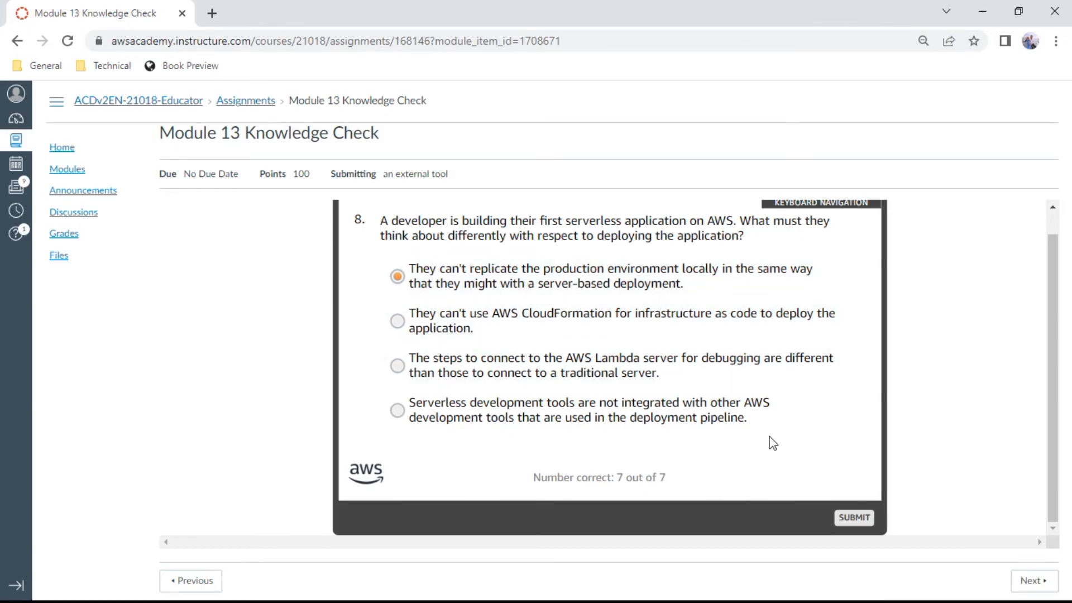
click(853, 517)
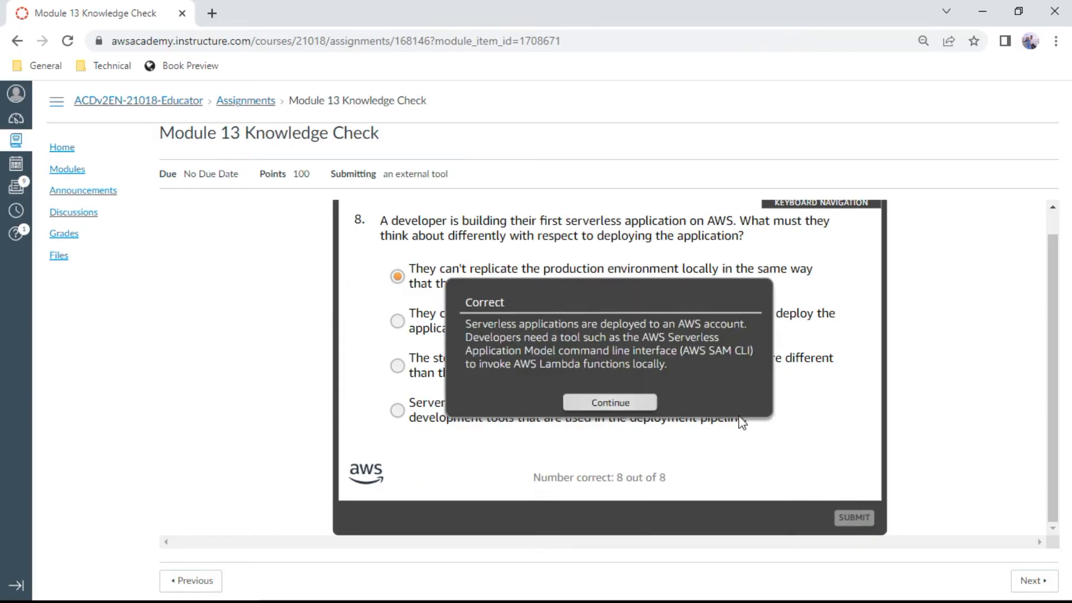
Continue to question 9 and choose 'The Globals section is found only in AWS SAM templates.'.
click(607, 402)
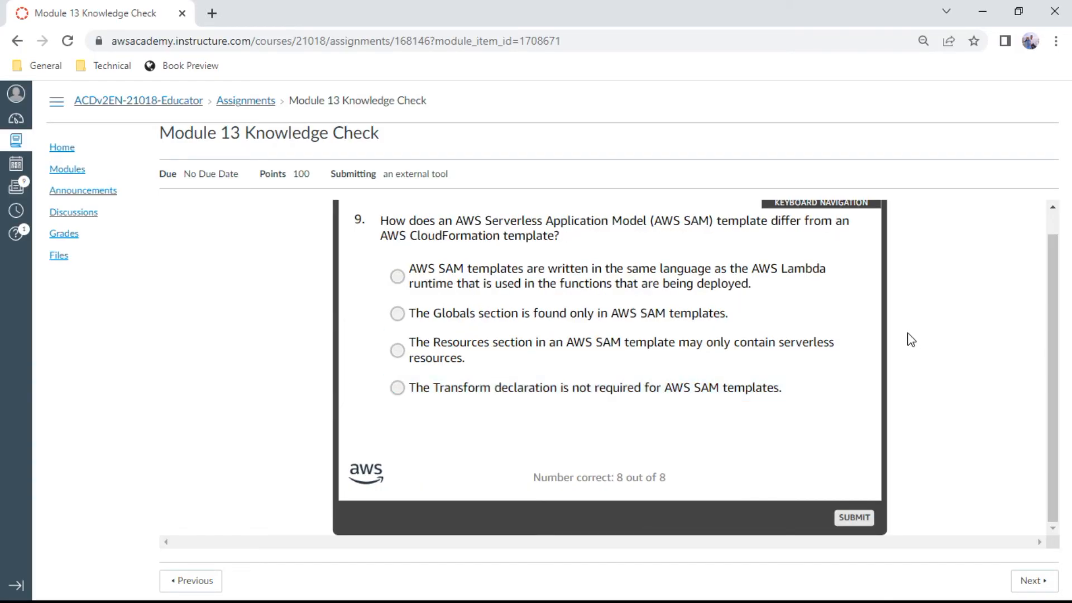
mouse_move(921, 345)
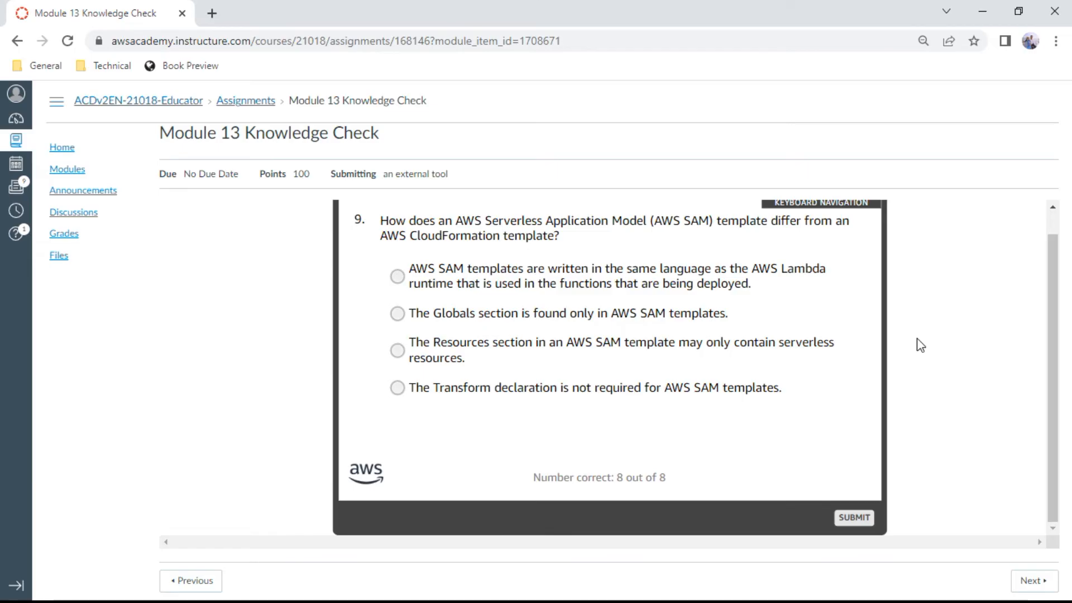
mouse_move(882, 335)
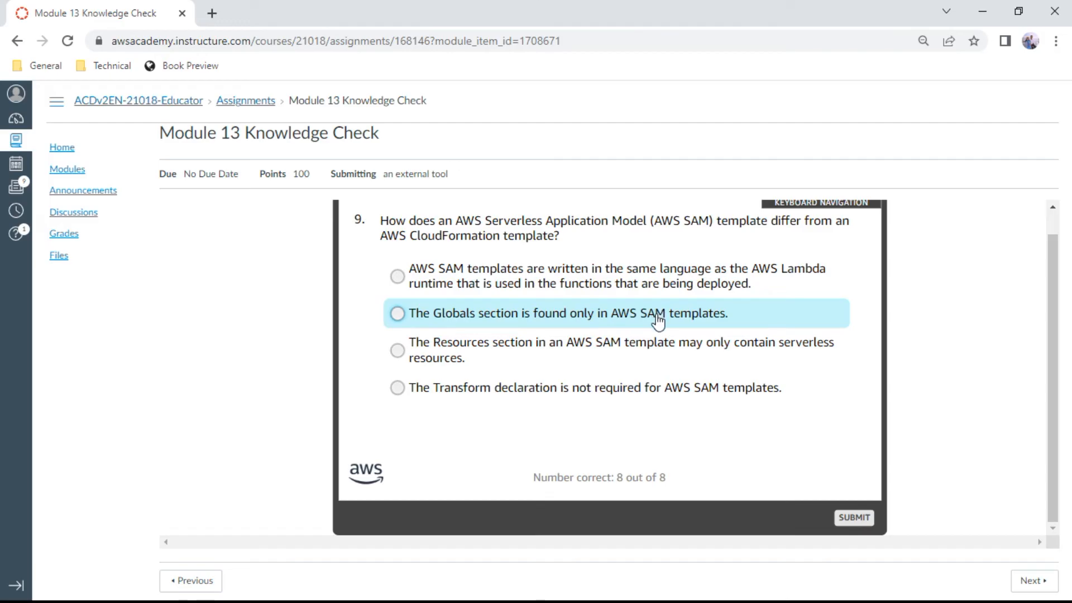
click(398, 313)
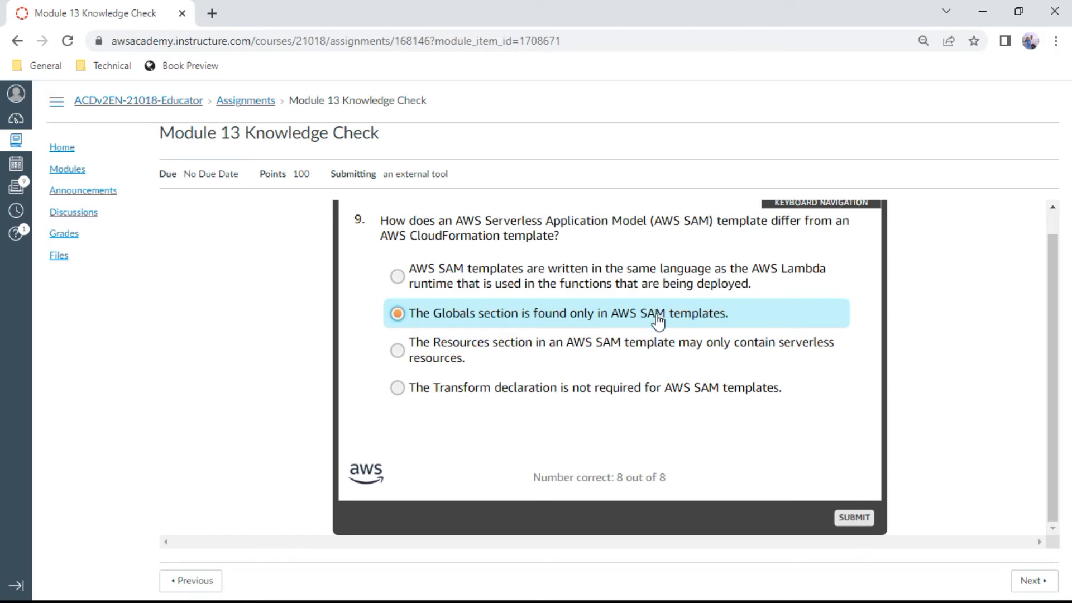
mouse_move(840, 326)
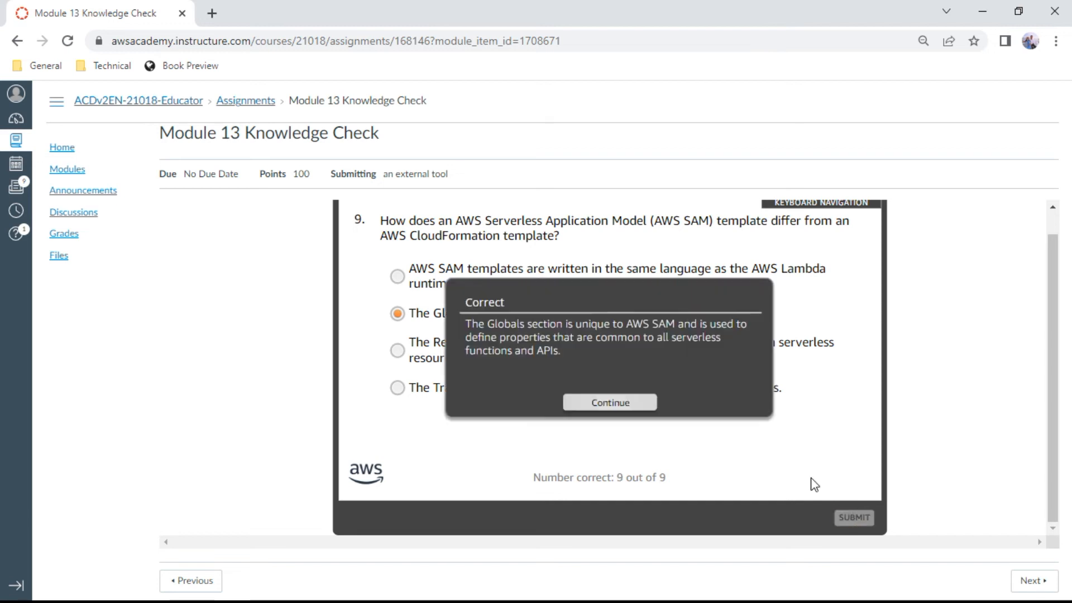
Continue to question 10 and submit 'An Amazon DynamoDB table that is called Orders', confirmed correct 10 of 10.
click(610, 402)
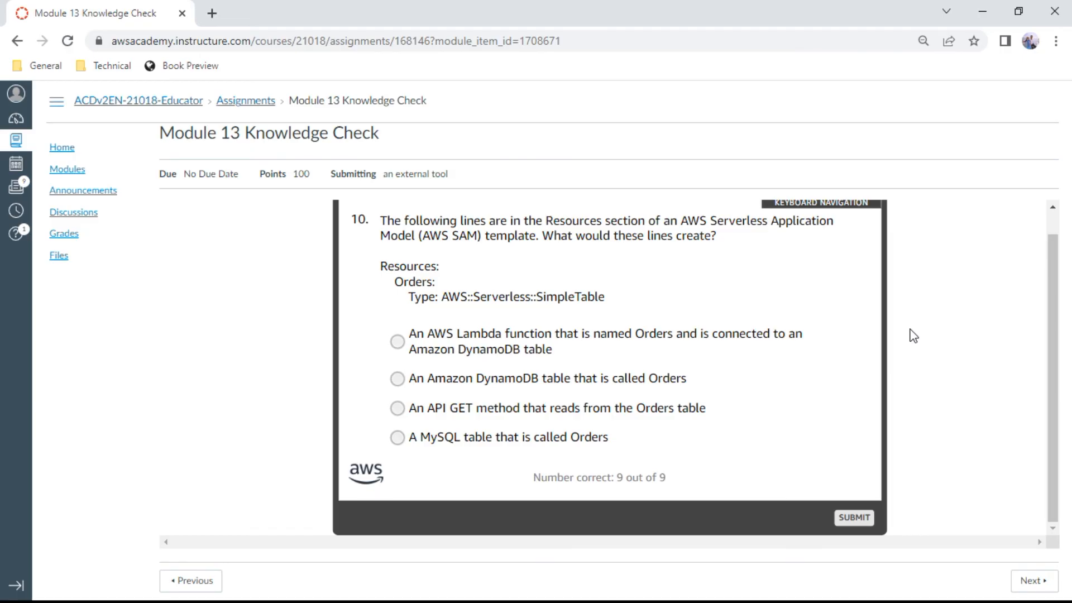
click(397, 379)
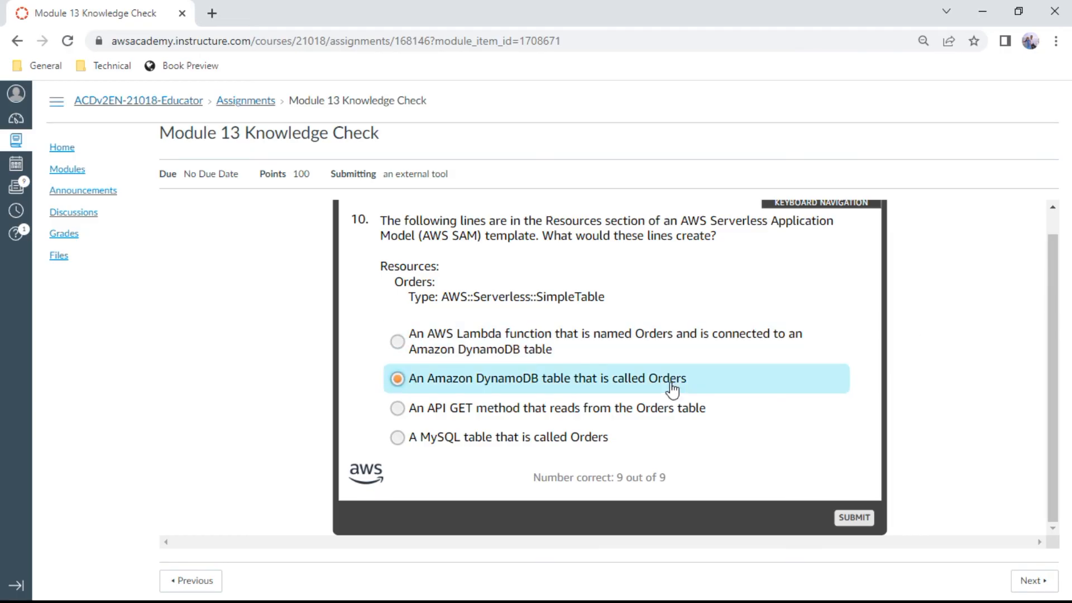
mouse_move(807, 424)
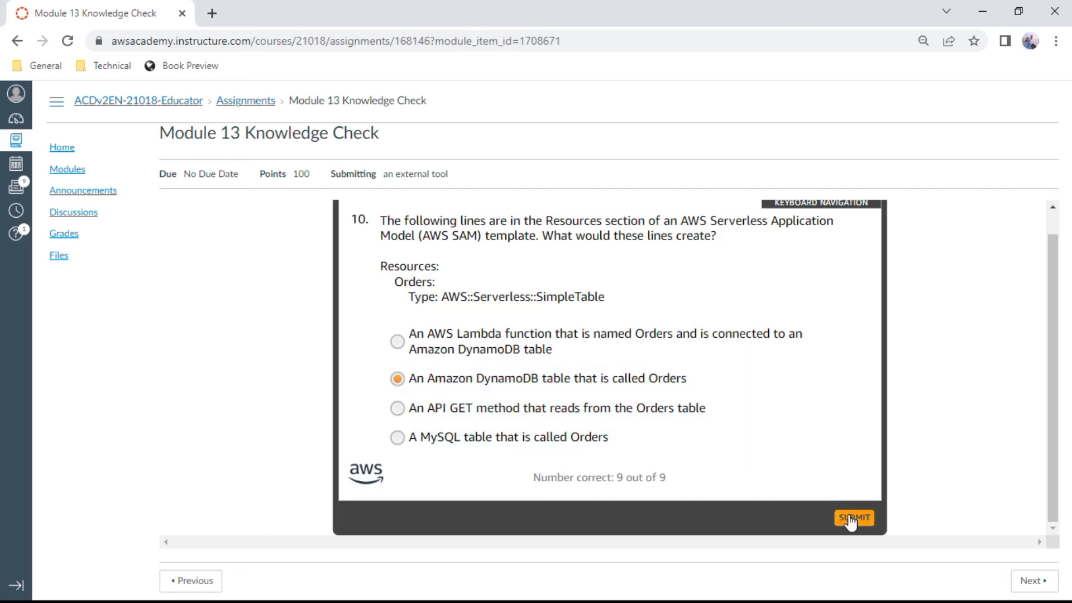
click(854, 517)
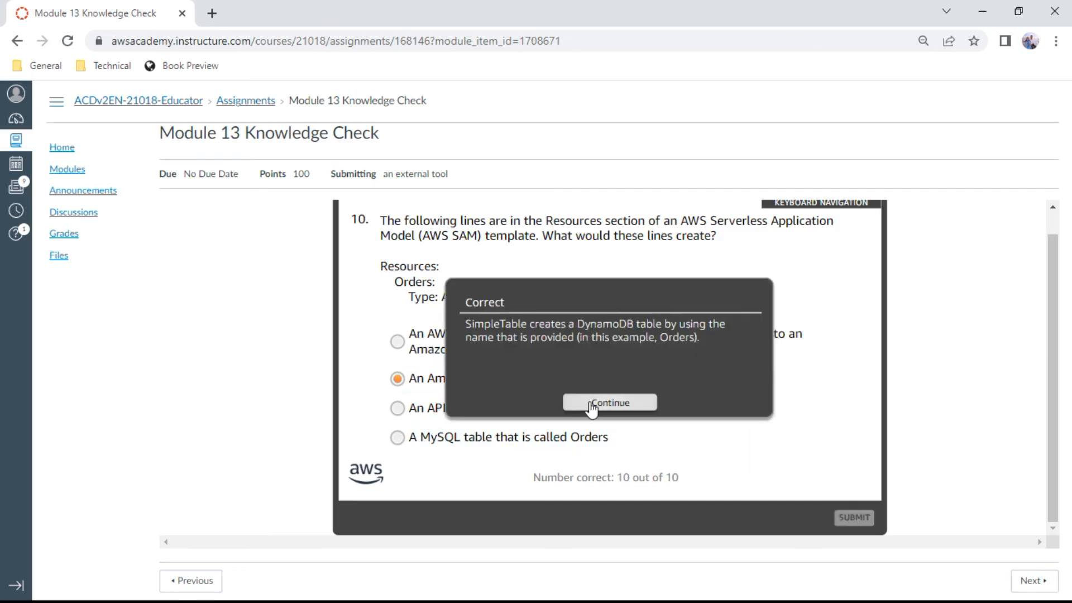
Continue past the final feedback to the results page showing 100% against 70% required.
click(609, 402)
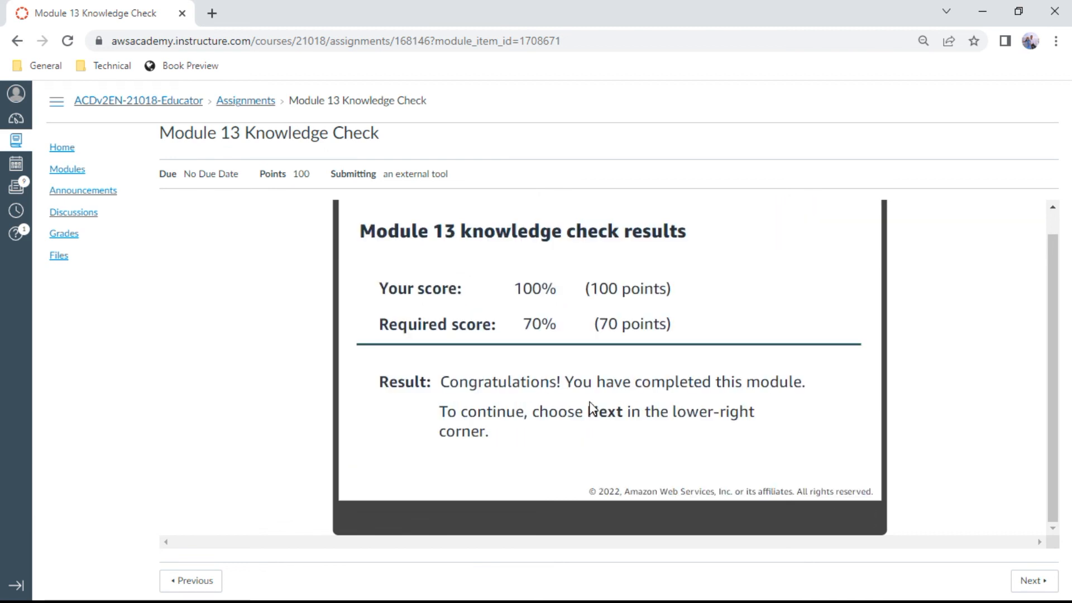
mouse_move(541, 297)
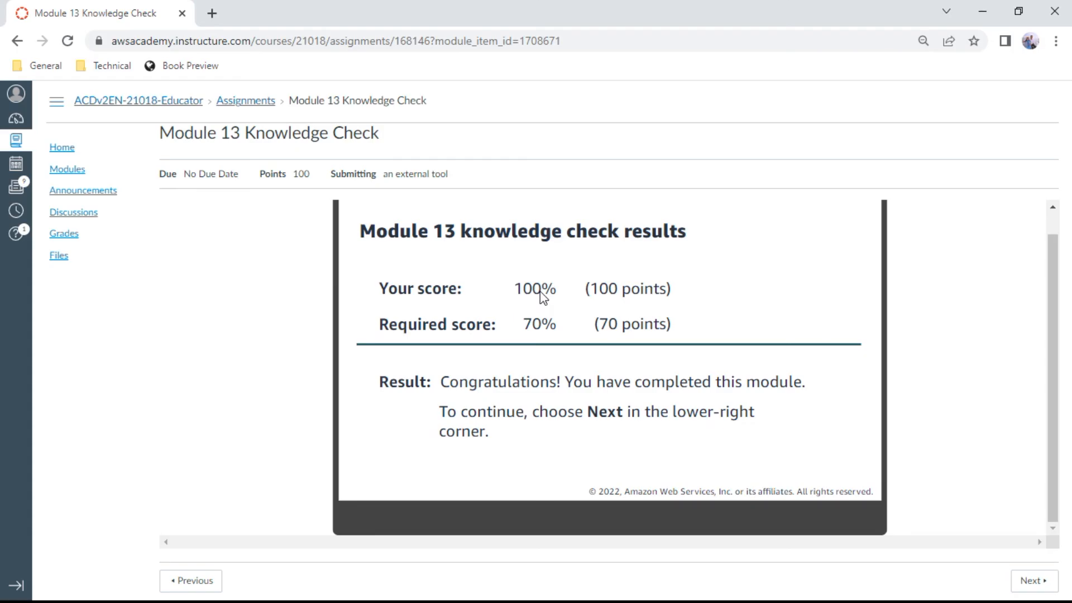